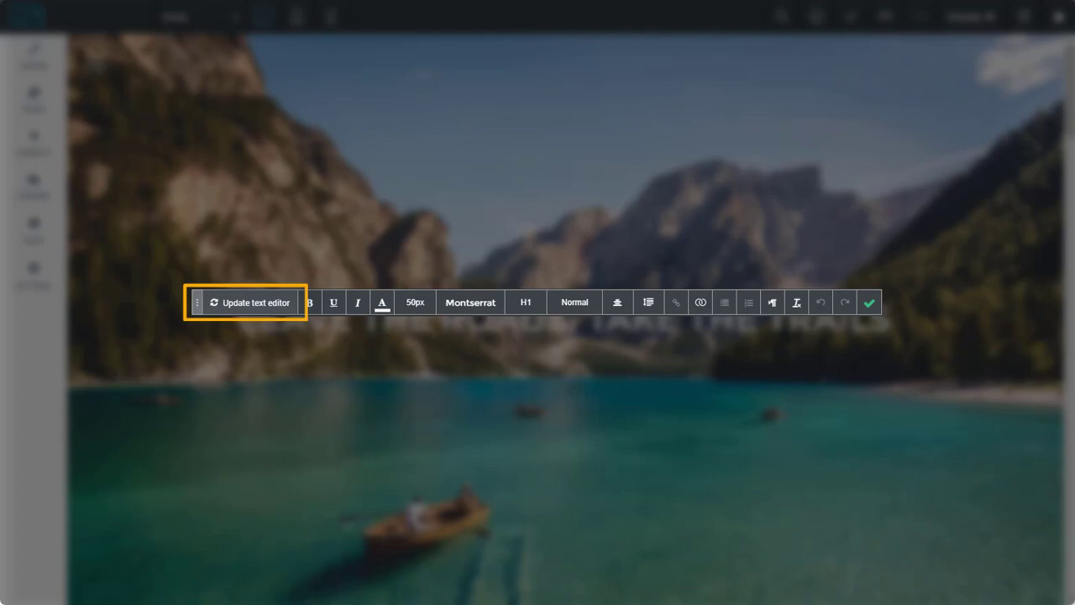
Step: Upgrade the 'Leave the roads; take the trails' heading to the new text editor
{"action": "left_click", "coordinate": [868, 302]}
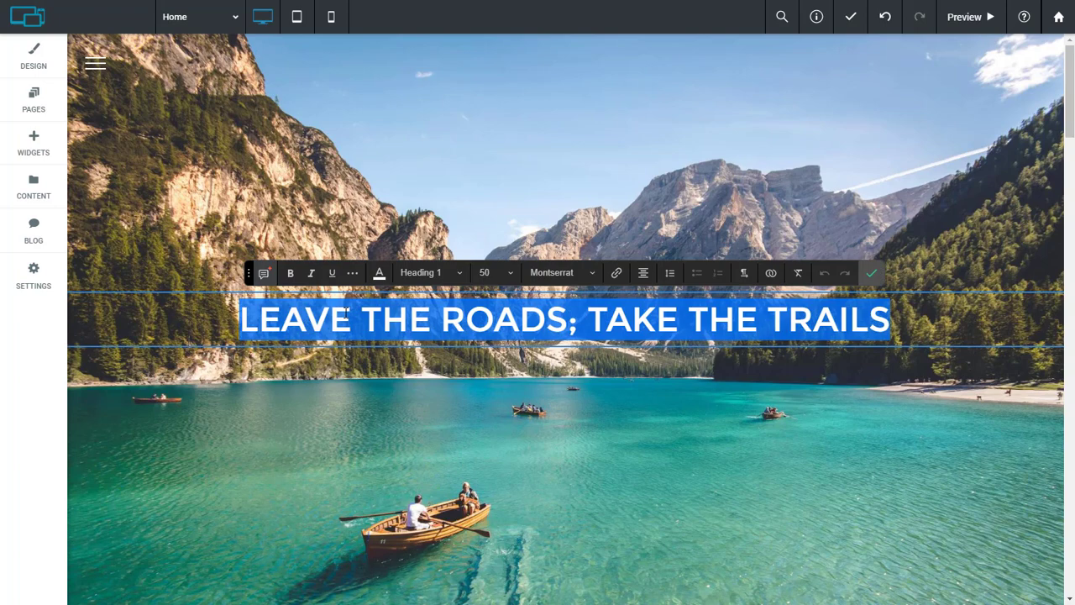
Step: Turn on Text shadow for the hero heading from its More options
{"action": "left_click", "coordinate": [352, 272]}
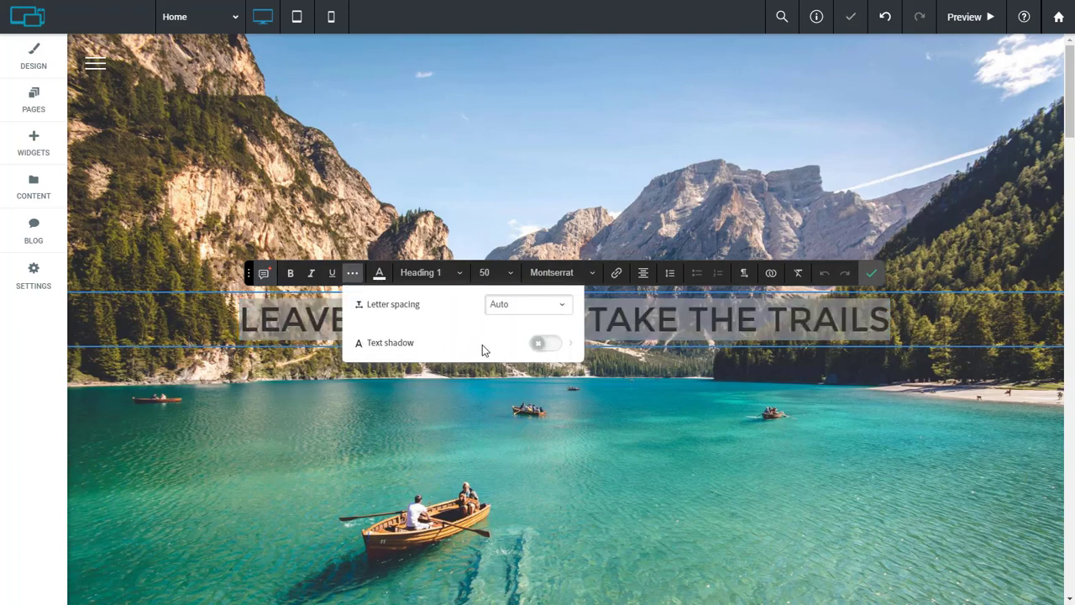
{"action": "left_click", "coordinate": [548, 342]}
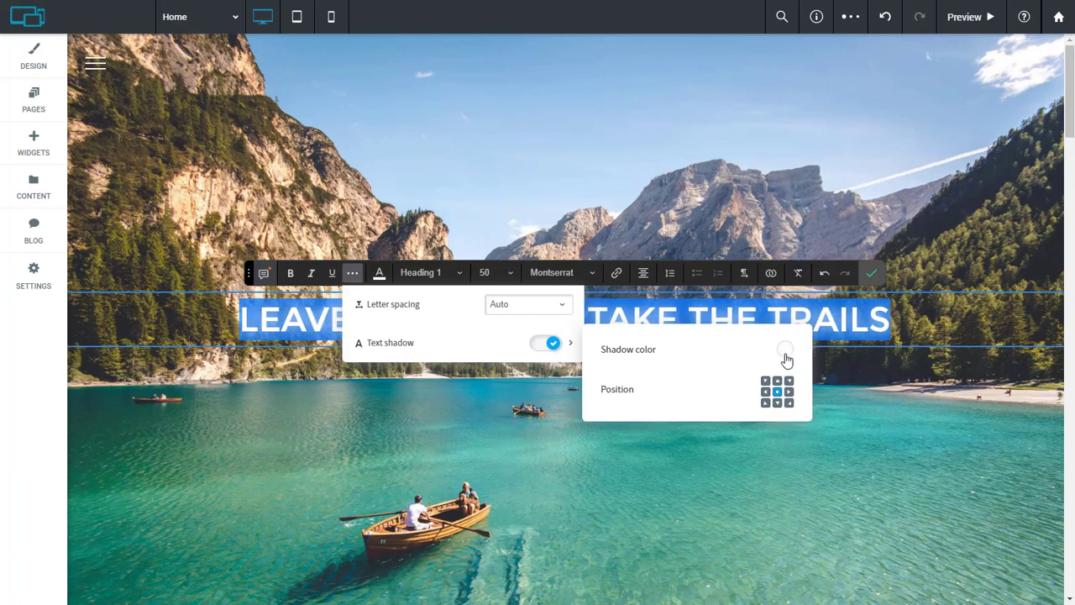
{"action": "left_click", "coordinate": [784, 350]}
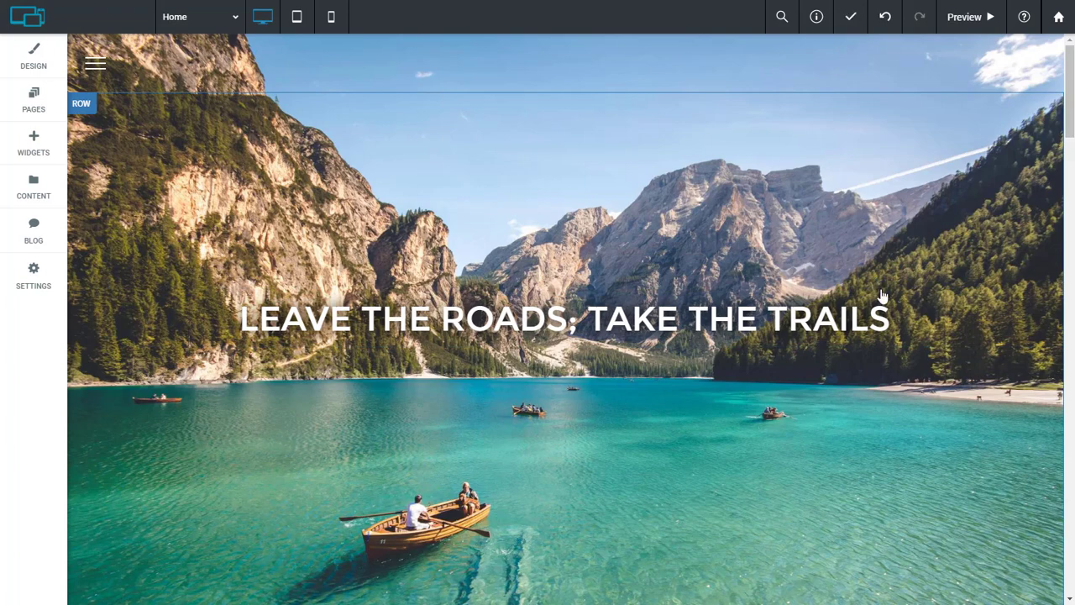
Step: Style TREES as Heading 1 and Roots as Heading 2 in the trees text block
{"action": "scroll", "scroll_direction": "down", "scroll_amount": 3}
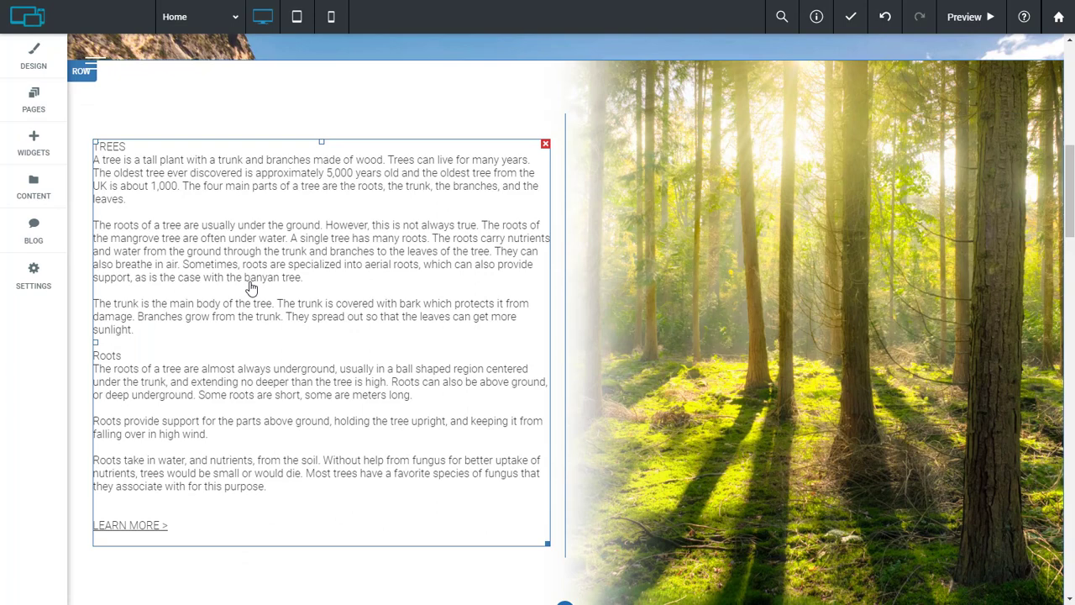
{"action": "mouse_move", "coordinate": [232, 207]}
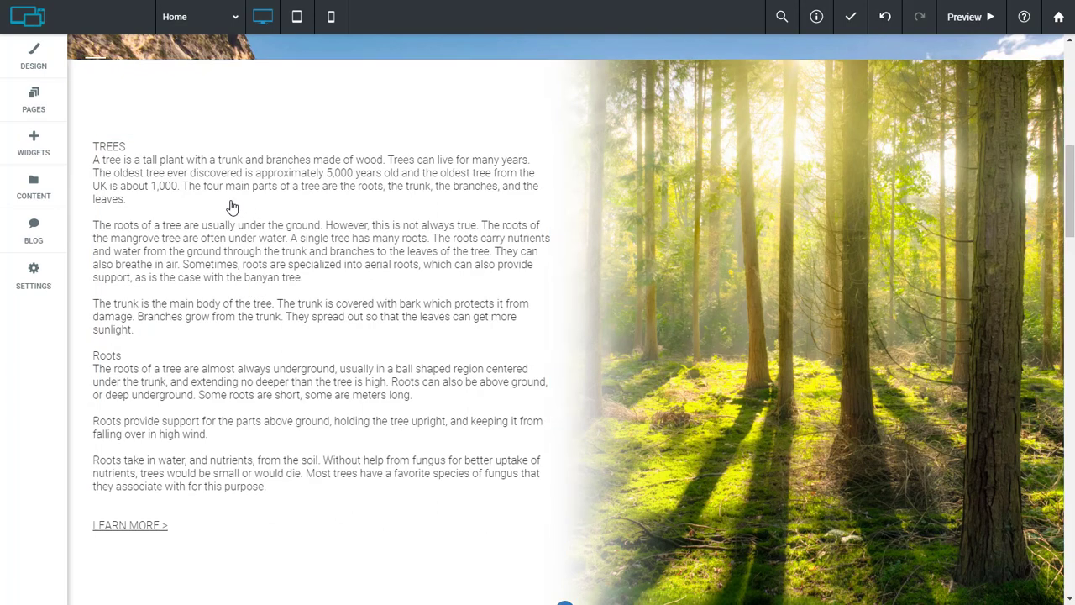
{"action": "left_click", "coordinate": [232, 208]}
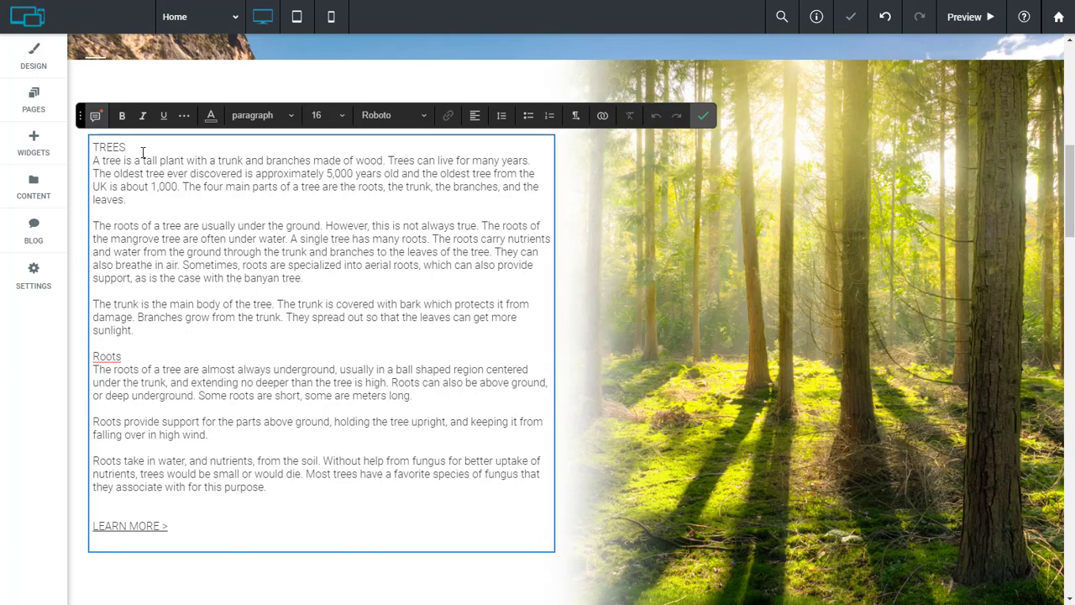
{"action": "left_click", "coordinate": [143, 148]}
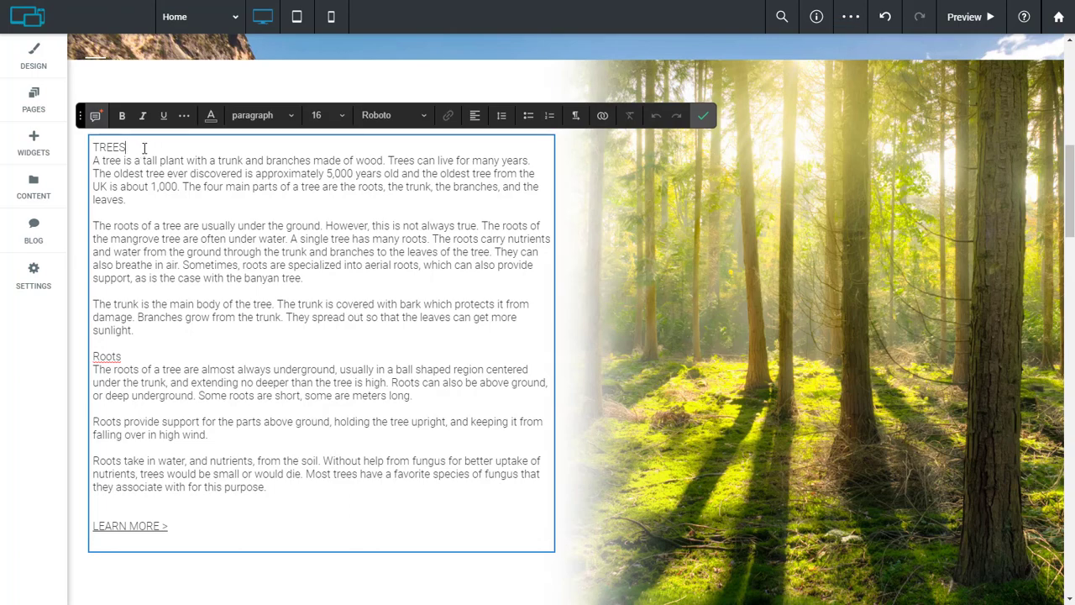
{"action": "double_click", "coordinate": [107, 148]}
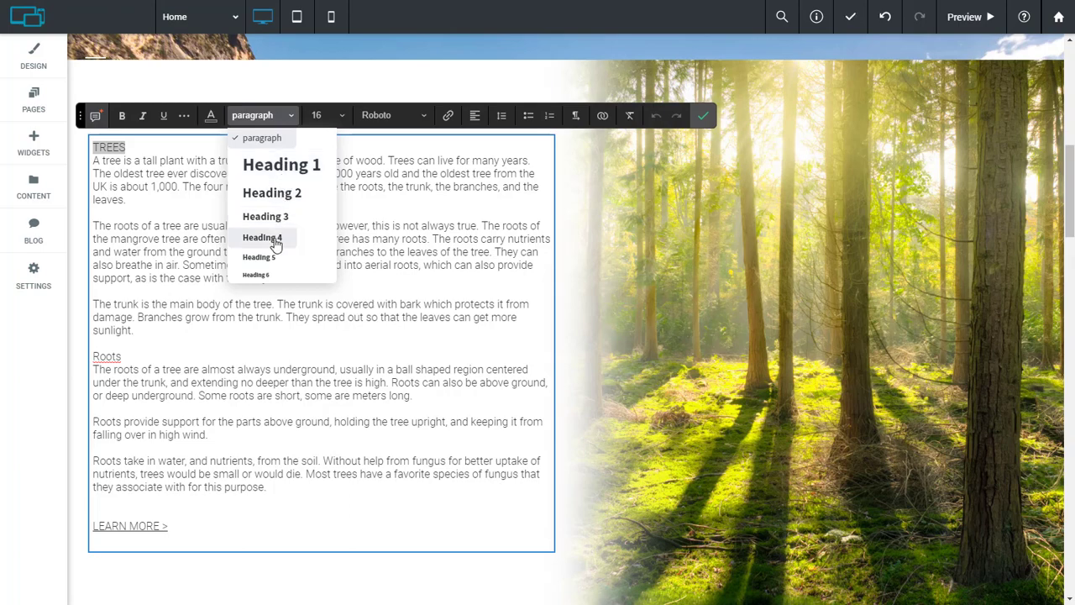
{"action": "mouse_move", "coordinate": [292, 164]}
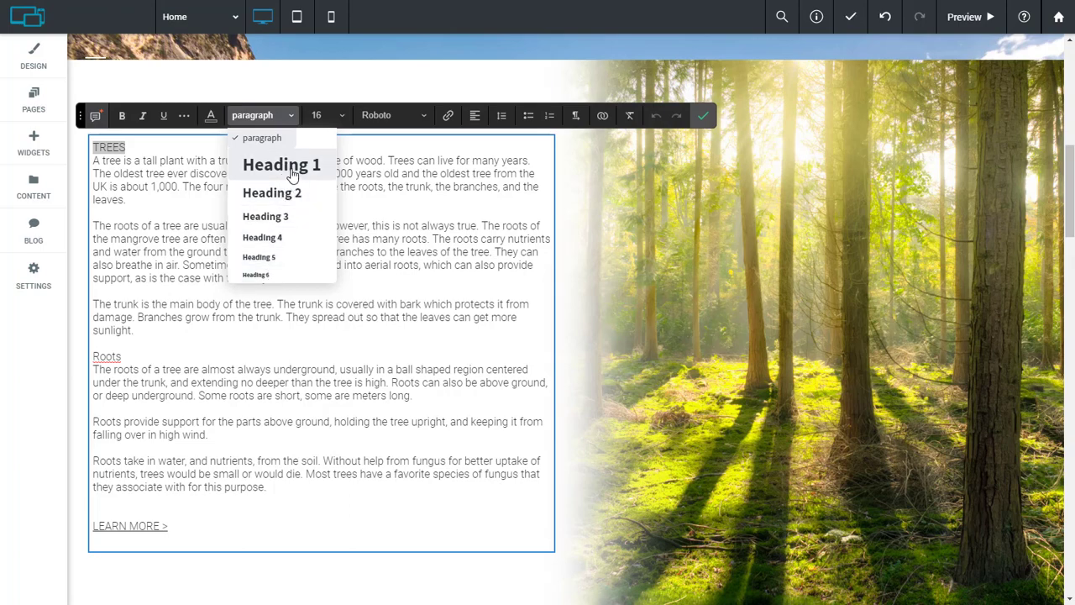
{"action": "left_click", "coordinate": [282, 165]}
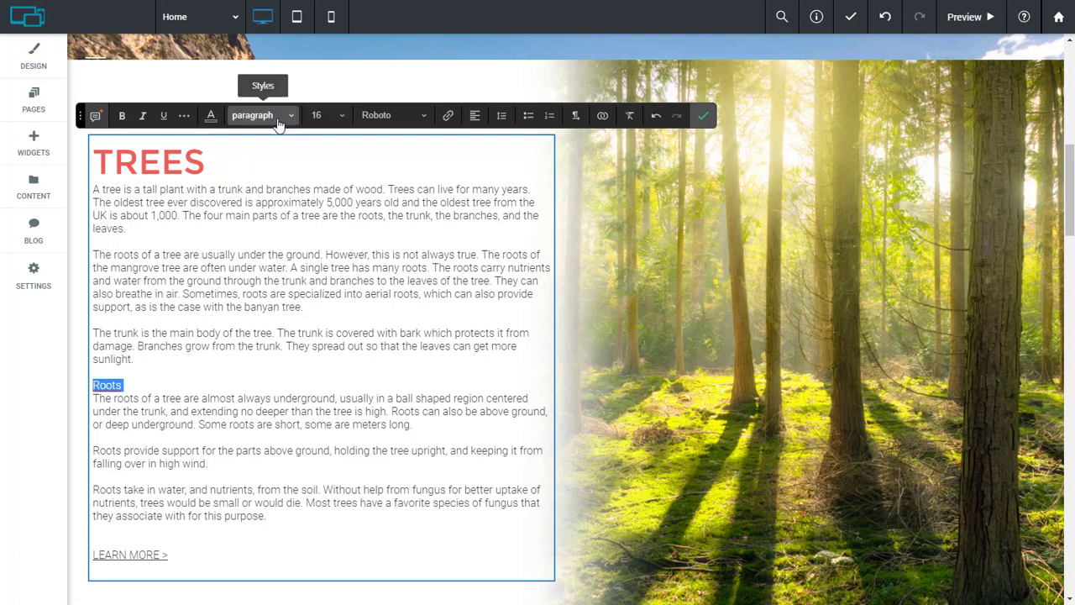
{"action": "left_click", "coordinate": [262, 115]}
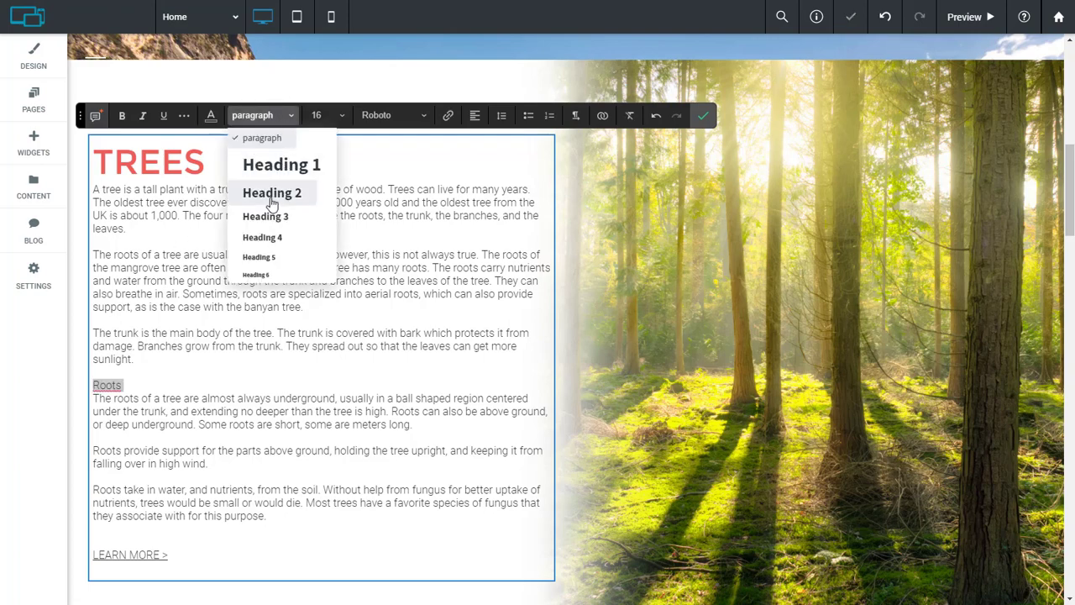
{"action": "left_click", "coordinate": [273, 191]}
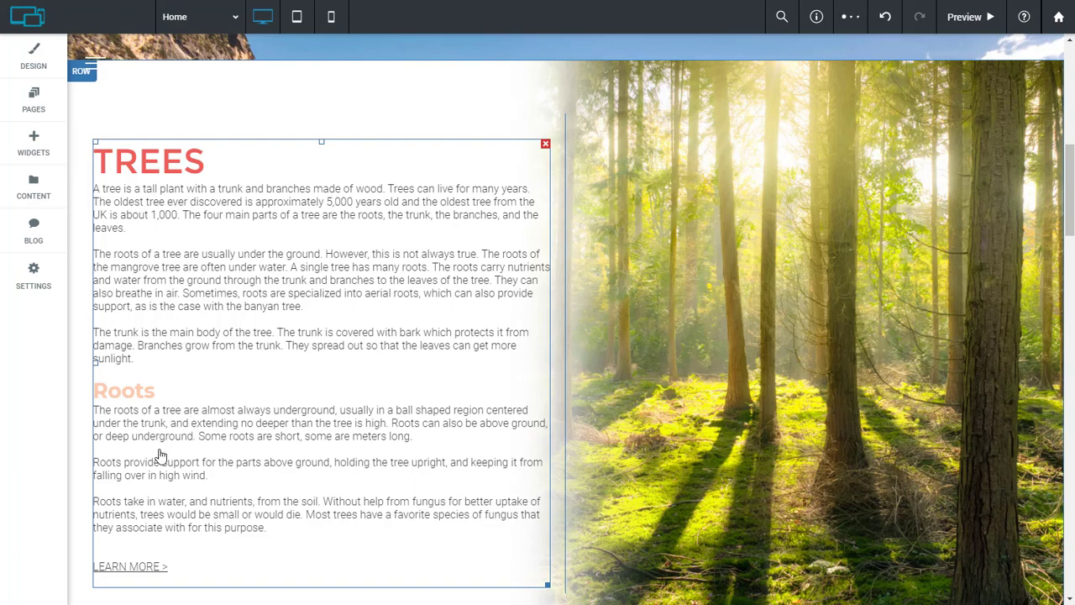
{"action": "mouse_move", "coordinate": [165, 455]}
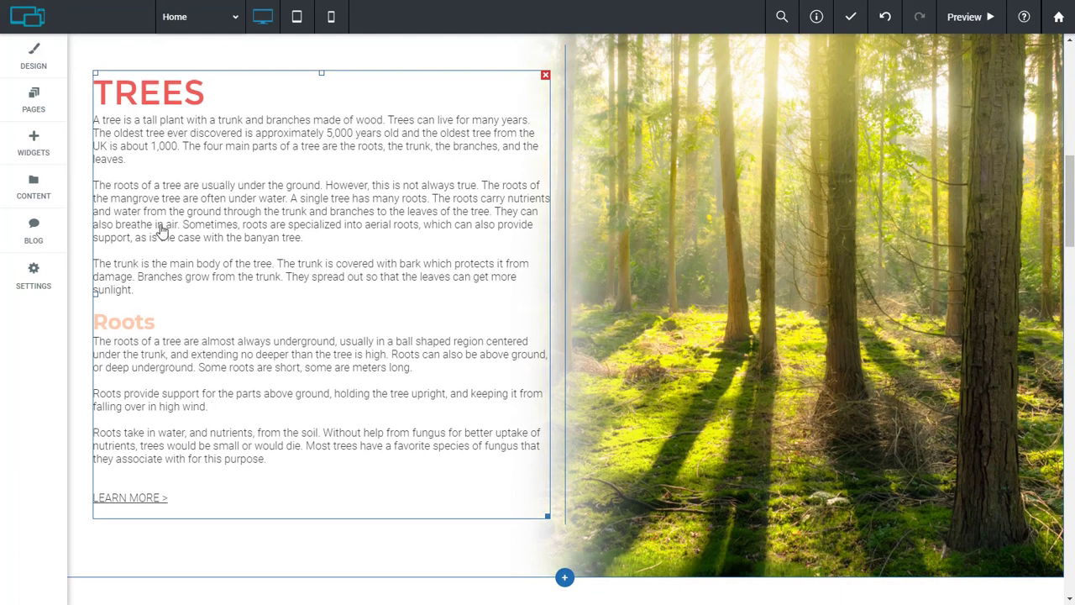
Step: Set custom line spacing on the TREES paragraphs, trying 0.9 and 1.5 before settling on 1.7
{"action": "double_click", "coordinate": [159, 227]}
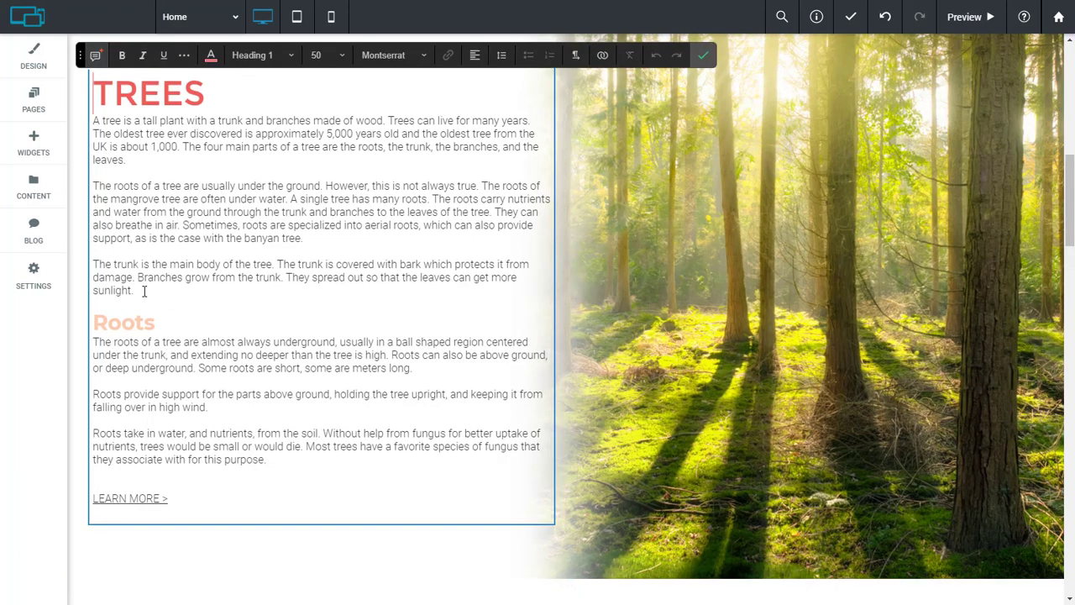
{"action": "left_click", "coordinate": [166, 56]}
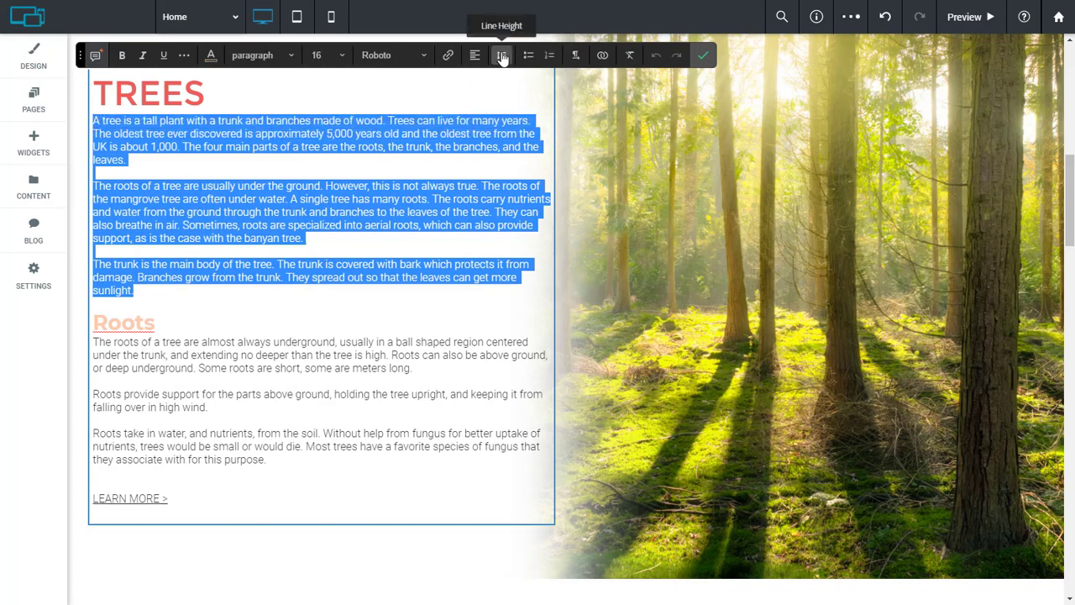
{"action": "left_click", "coordinate": [499, 54]}
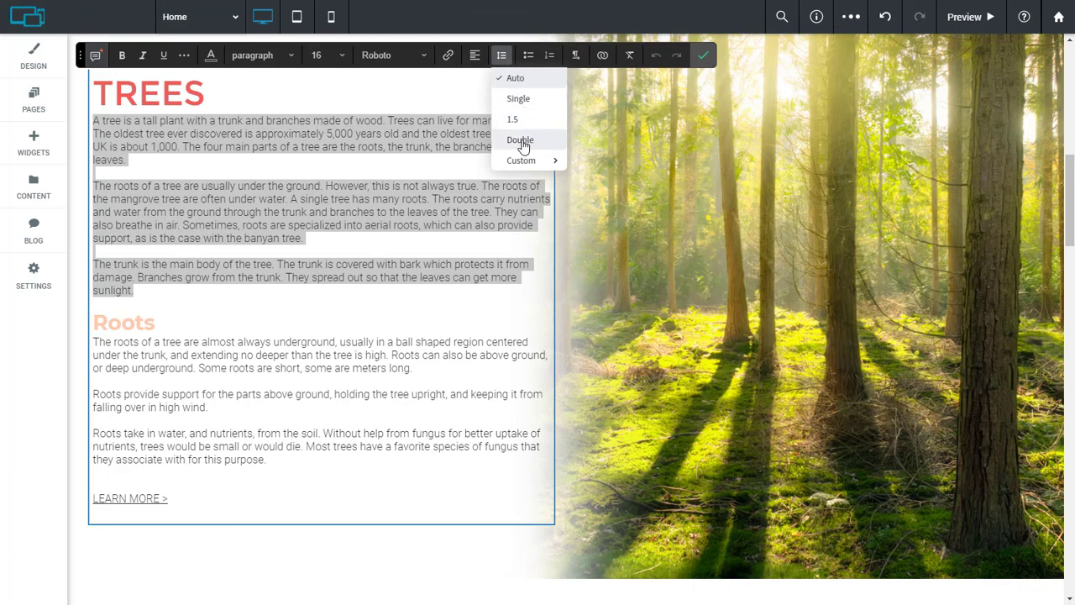
{"action": "left_click", "coordinate": [521, 161]}
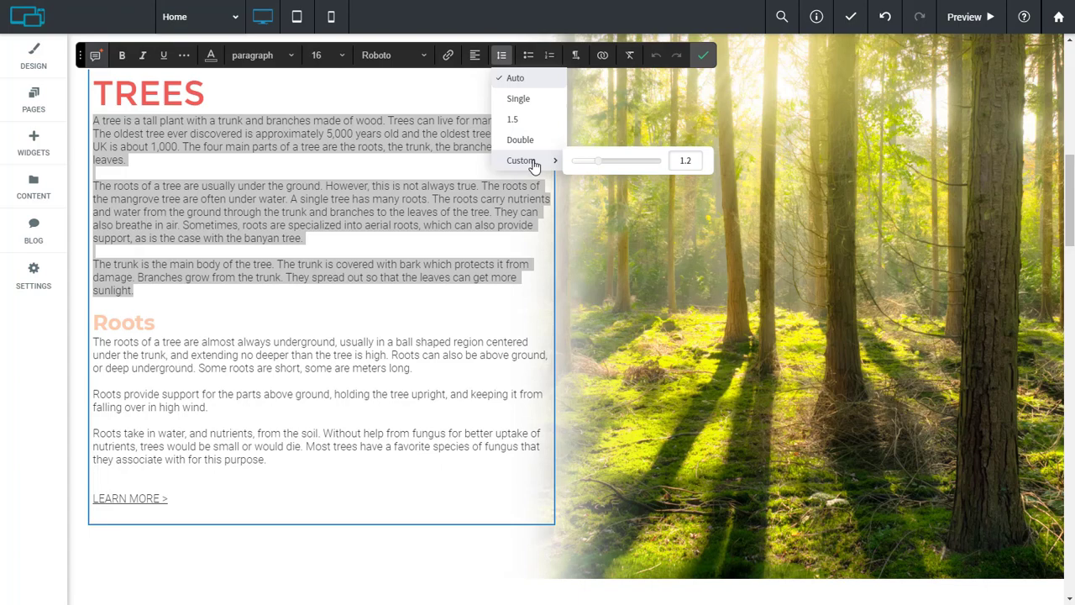
{"action": "mouse_move", "coordinate": [601, 167]}
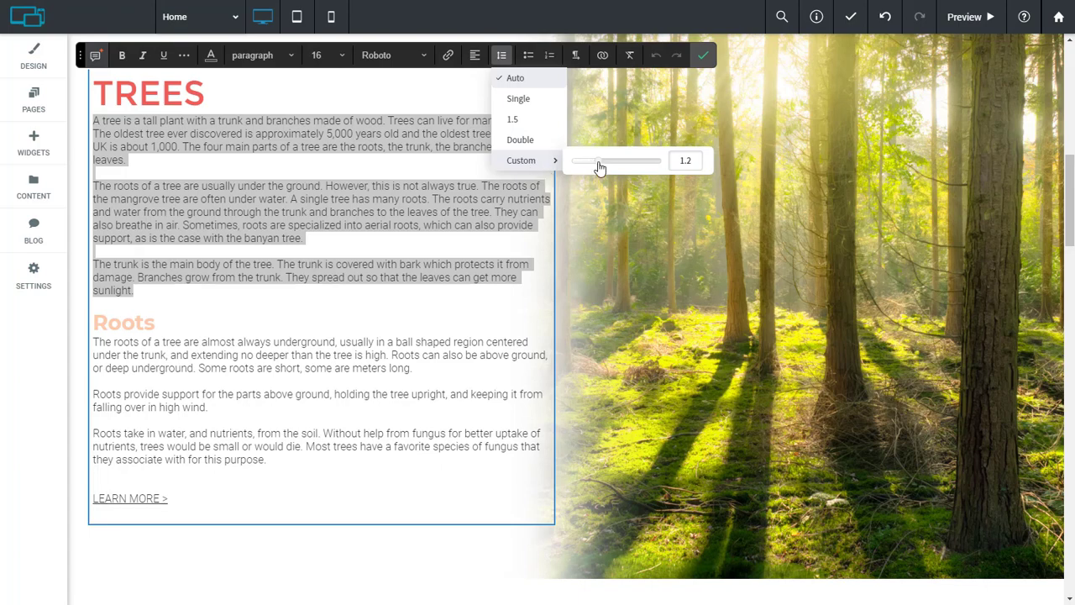
{"action": "left_click_drag", "start_coordinate": [598, 162], "coordinate": [632, 162]}
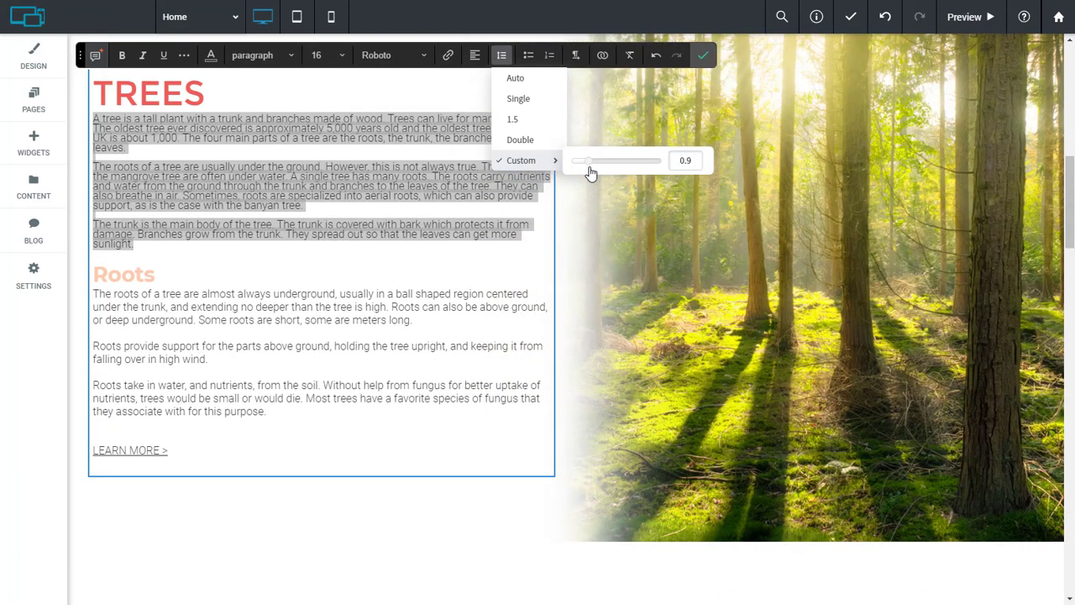
{"action": "left_click_drag", "start_coordinate": [580, 161], "coordinate": [612, 161]}
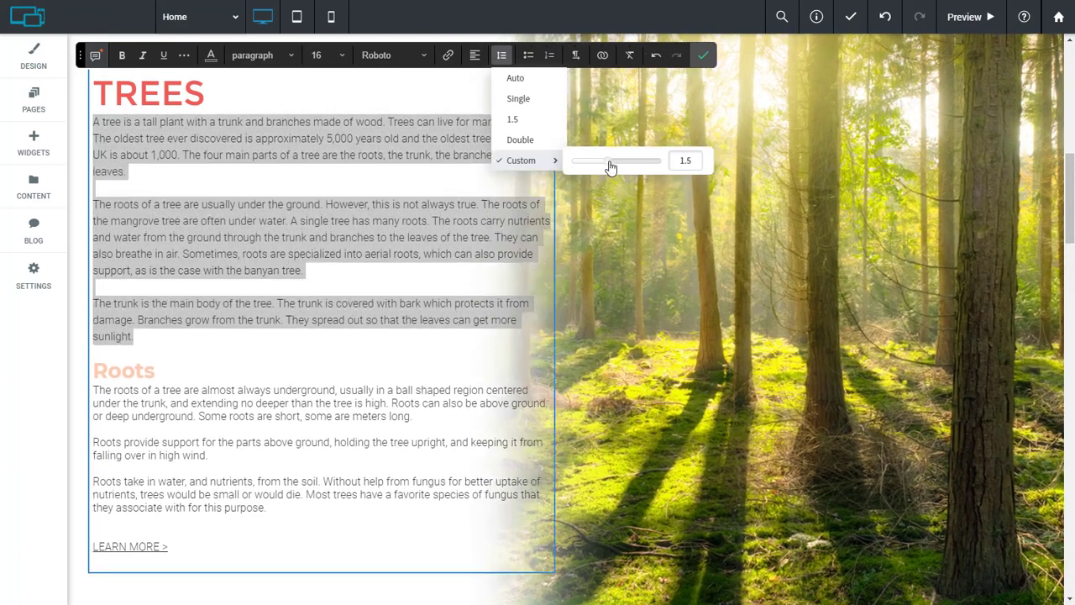
{"action": "left_click_drag", "start_coordinate": [612, 161], "coordinate": [619, 161]}
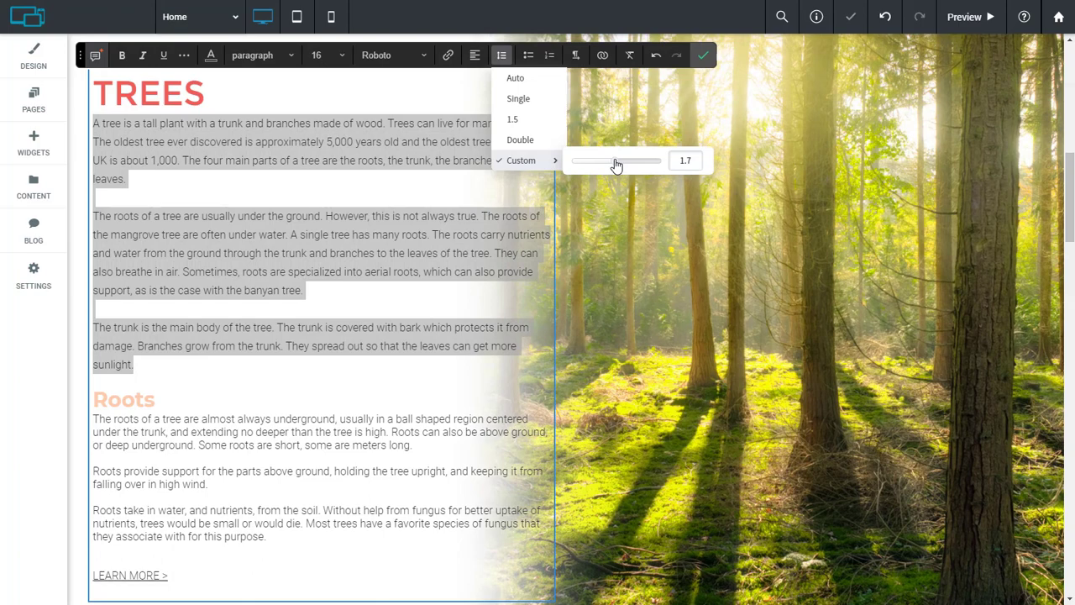
Step: Apply the wider line spacing to the Roots paragraphs and confirm the edits
{"action": "left_click_drag", "start_coordinate": [608, 161], "coordinate": [625, 162]}
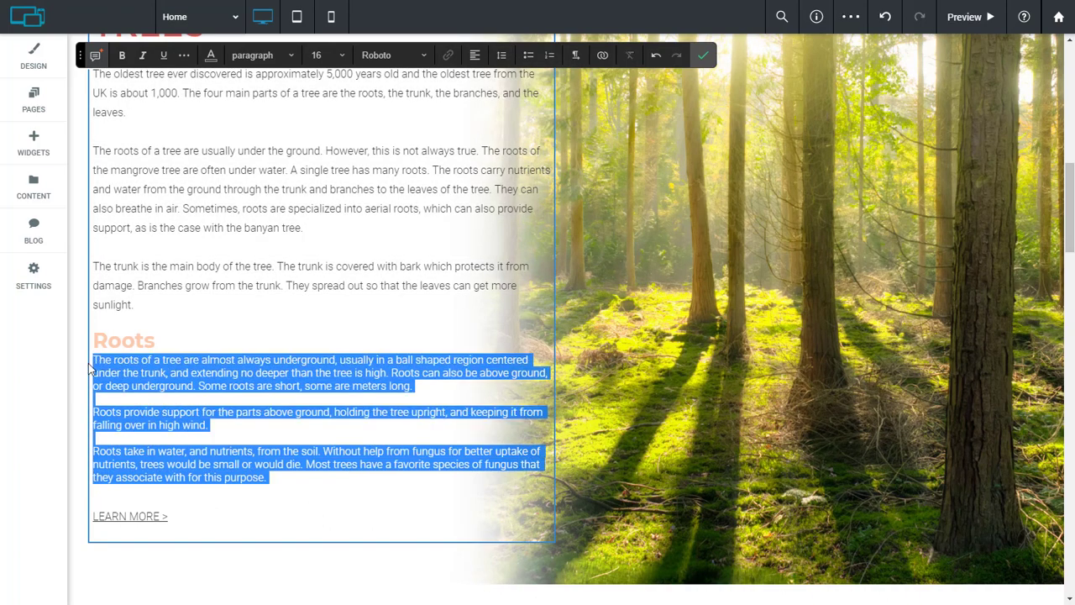
{"action": "left_click", "coordinate": [504, 53]}
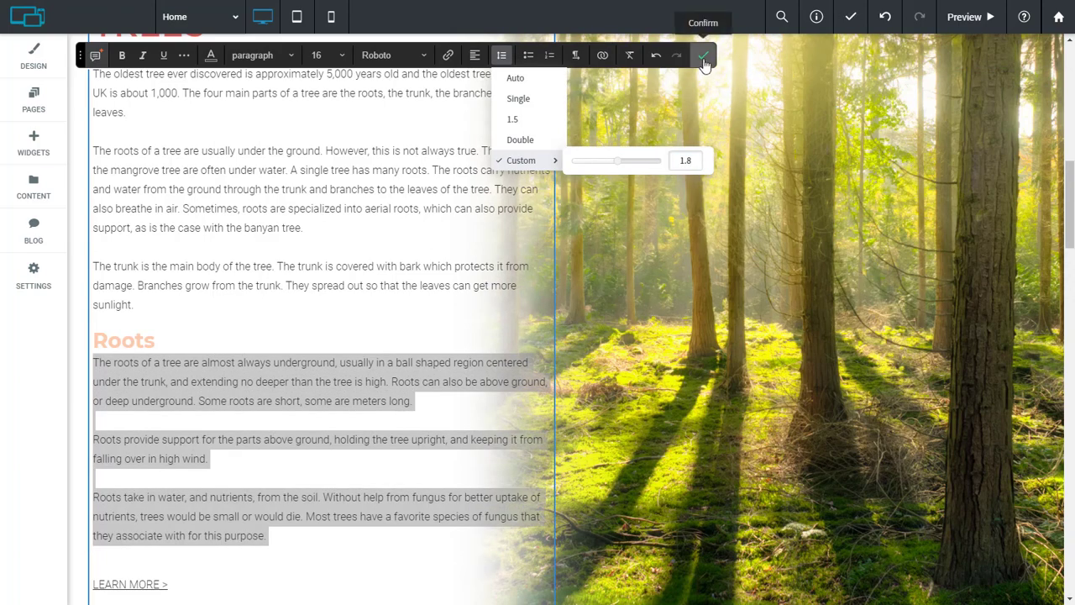
{"action": "left_click", "coordinate": [702, 57]}
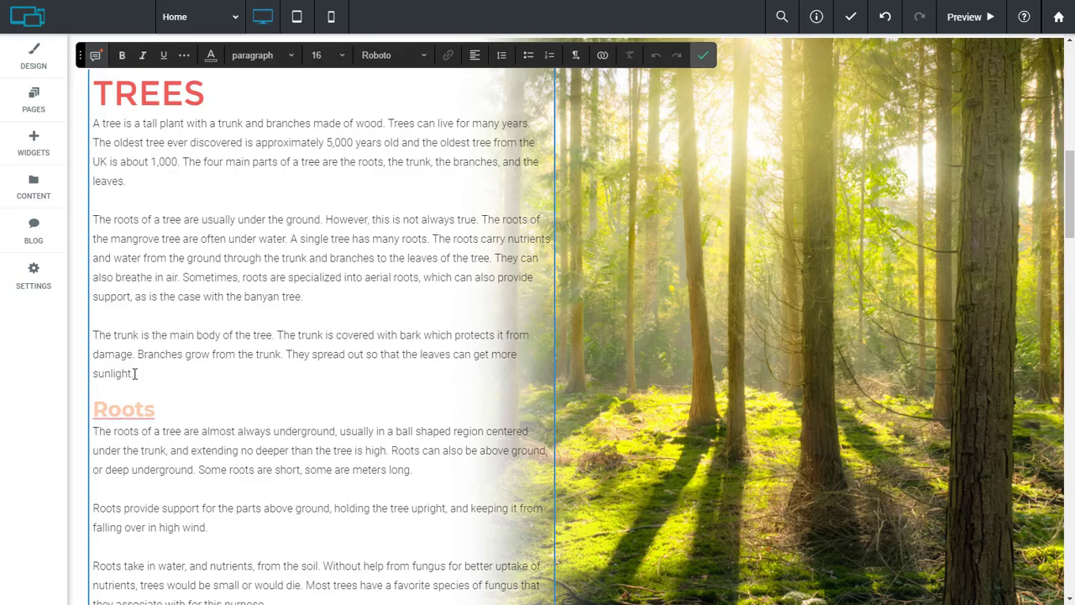
Step: Give the TREES paragraphs a slightly wider custom letter spacing via More > Letter spacing
{"action": "left_click_drag", "start_coordinate": [94, 122], "coordinate": [133, 373]}
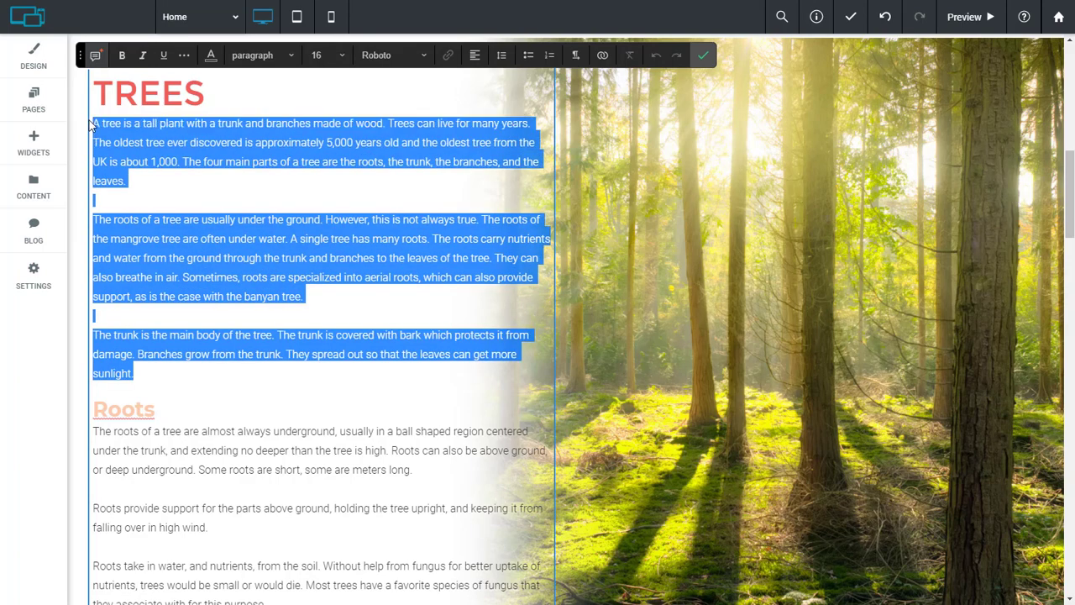
{"action": "mouse_move", "coordinate": [183, 56]}
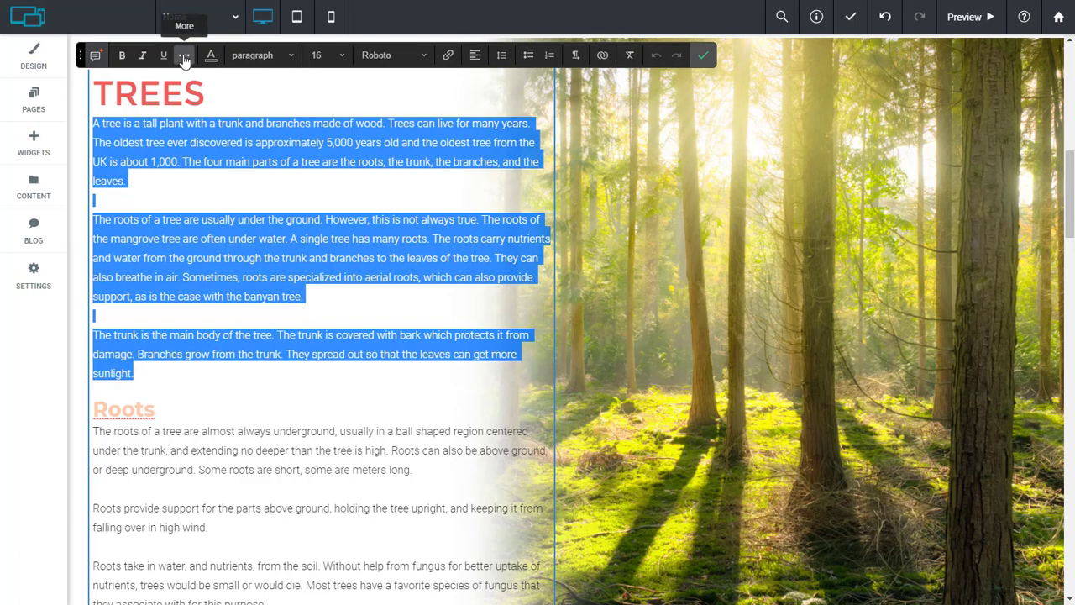
{"action": "left_click", "coordinate": [187, 54]}
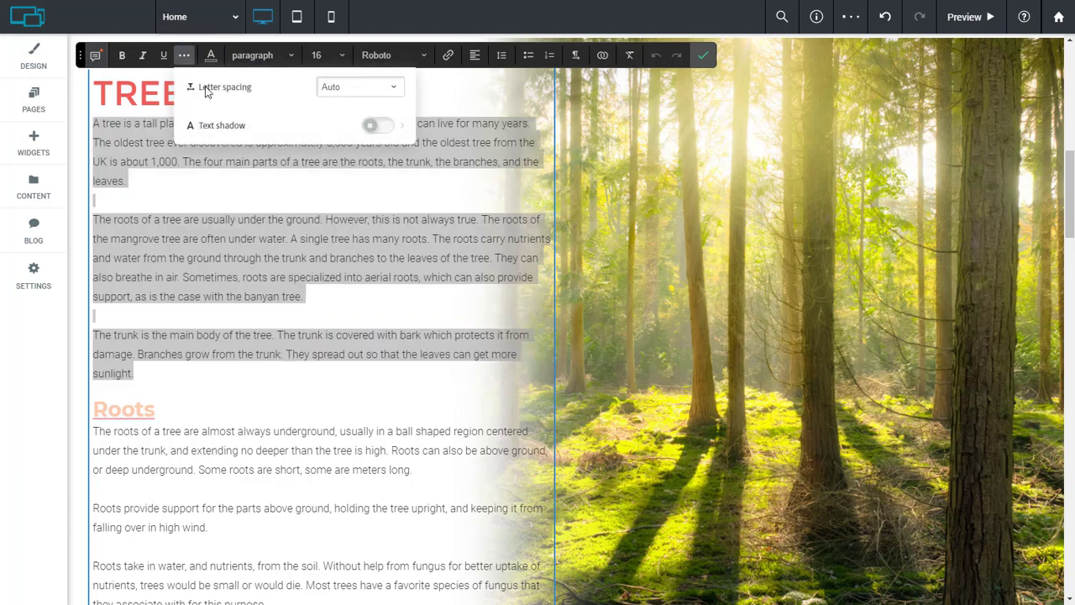
{"action": "mouse_move", "coordinate": [379, 89]}
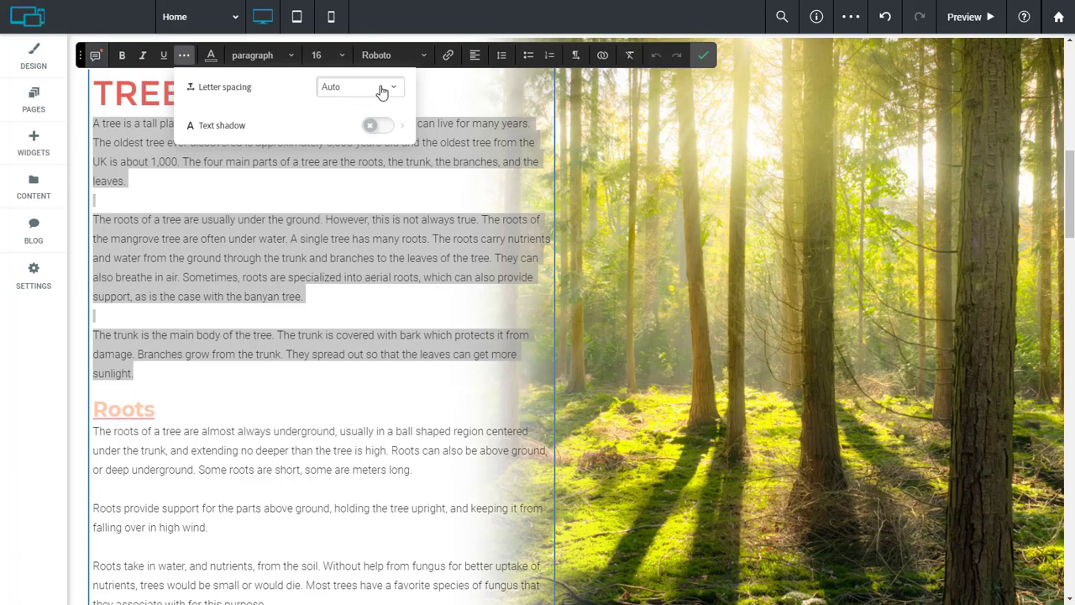
{"action": "left_click", "coordinate": [359, 87]}
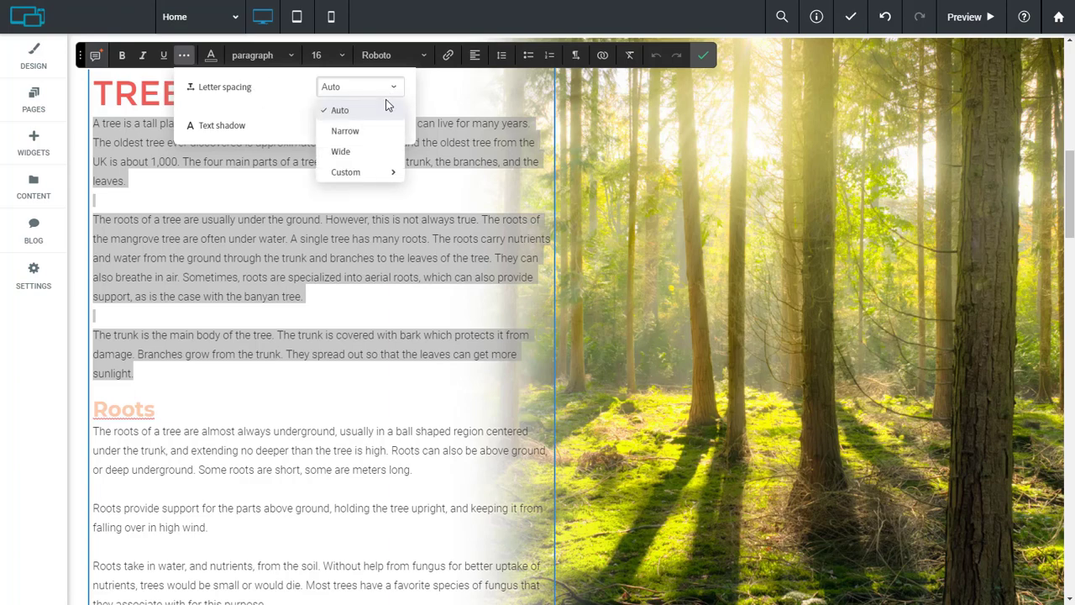
{"action": "mouse_move", "coordinate": [344, 151]}
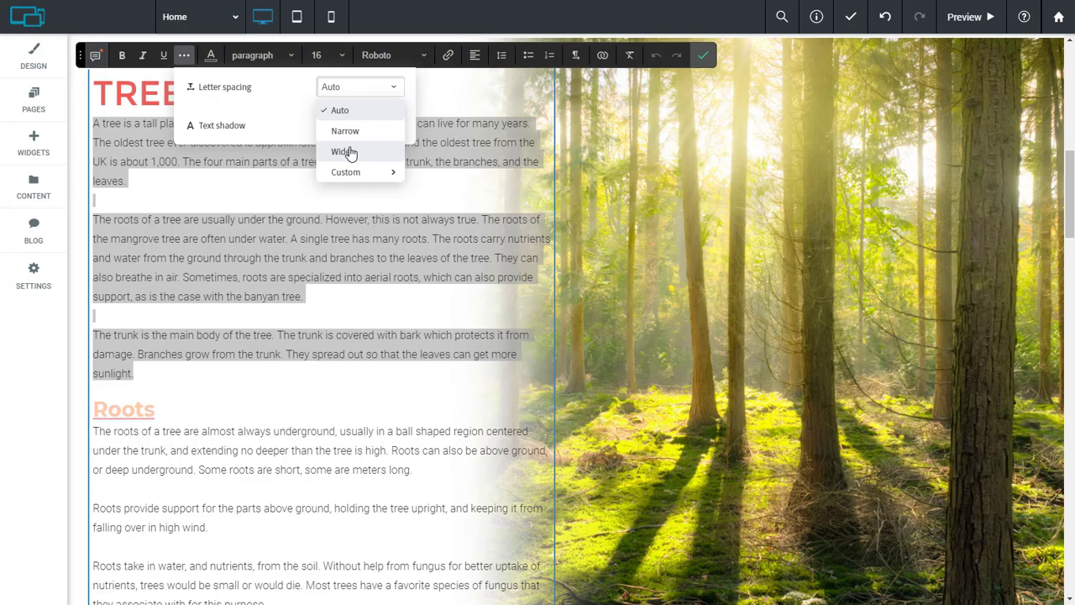
{"action": "left_click", "coordinate": [346, 171]}
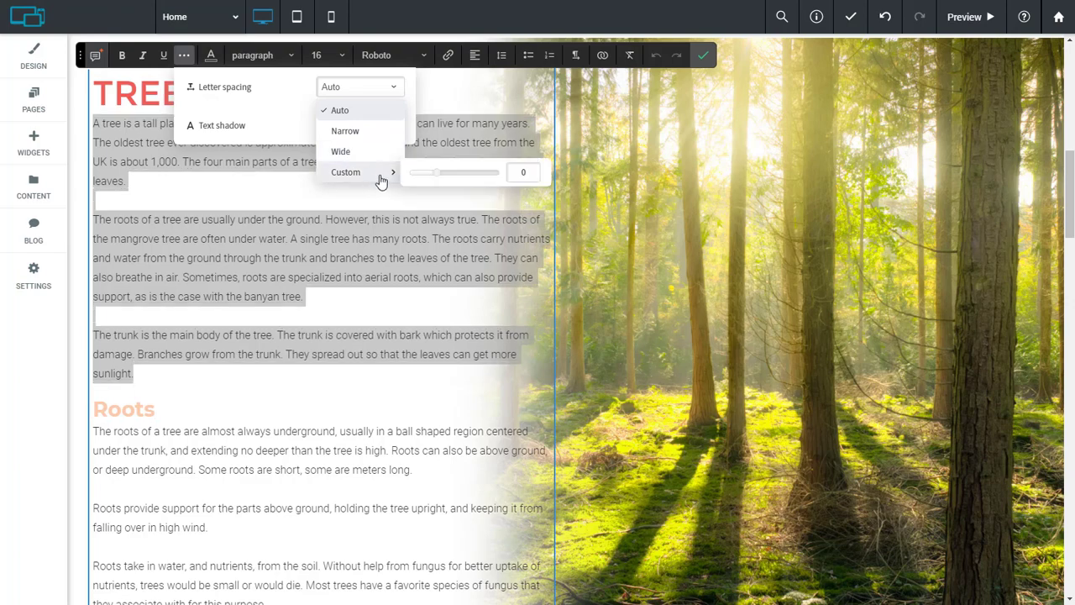
{"action": "mouse_move", "coordinate": [437, 178]}
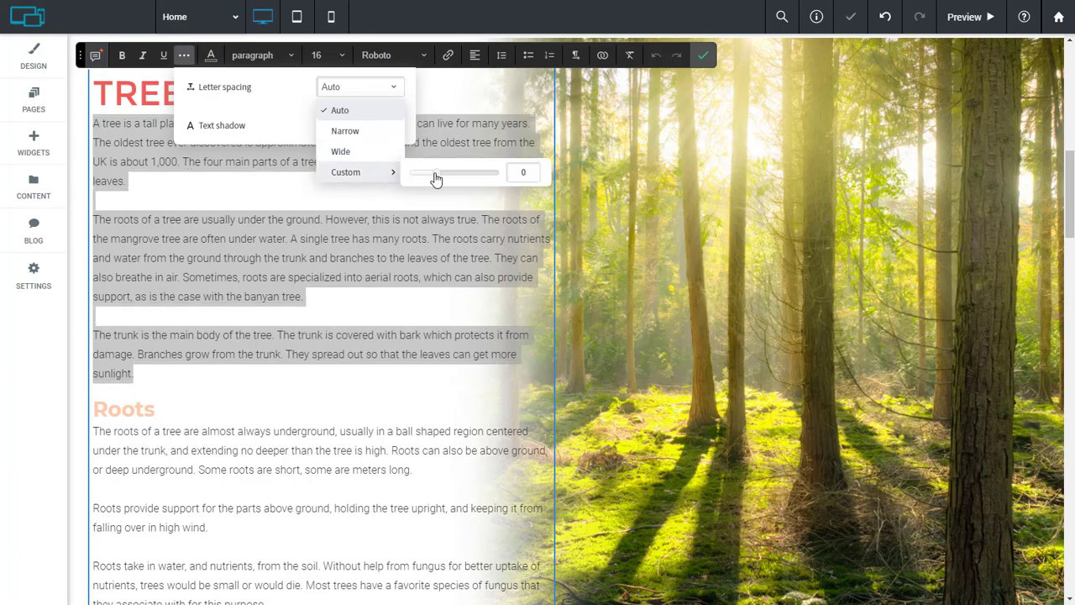
{"action": "left_click", "coordinate": [346, 171]}
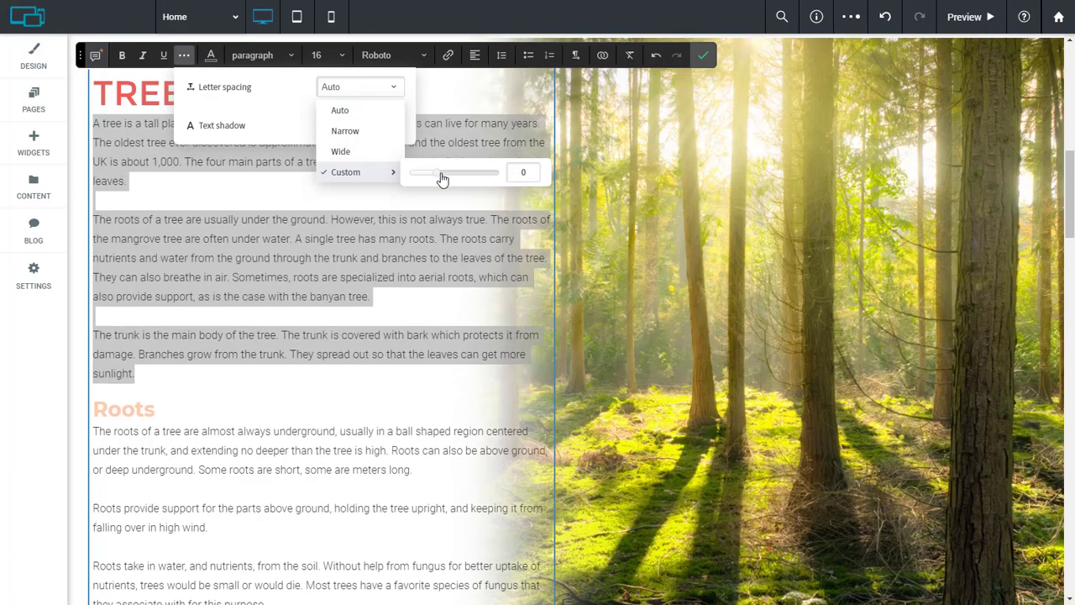
{"action": "left_click_drag", "start_coordinate": [420, 172], "coordinate": [457, 171]}
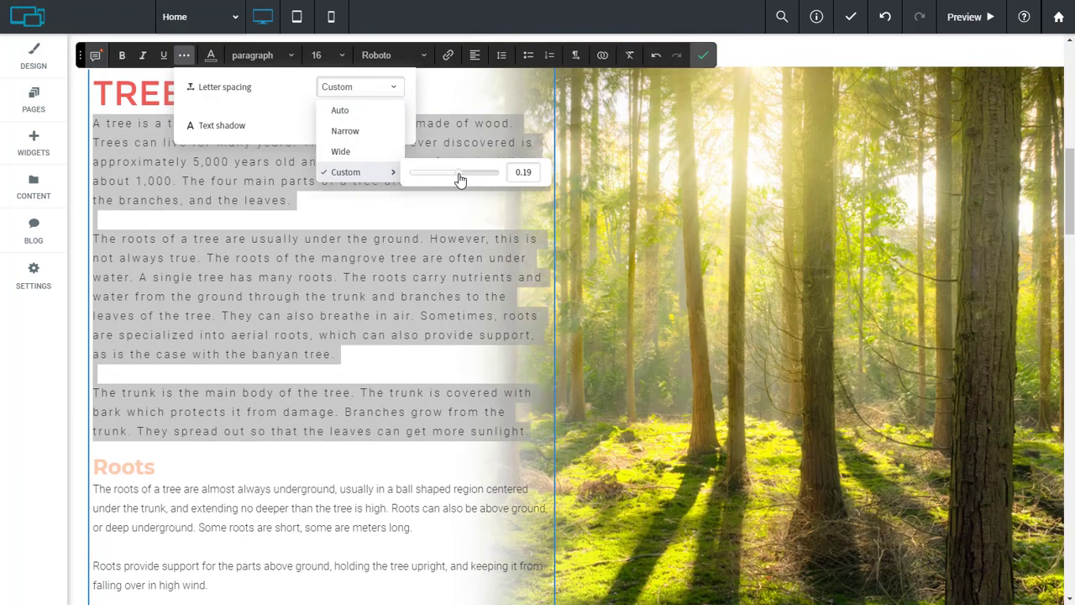
{"action": "left_click_drag", "start_coordinate": [461, 171], "coordinate": [430, 172]}
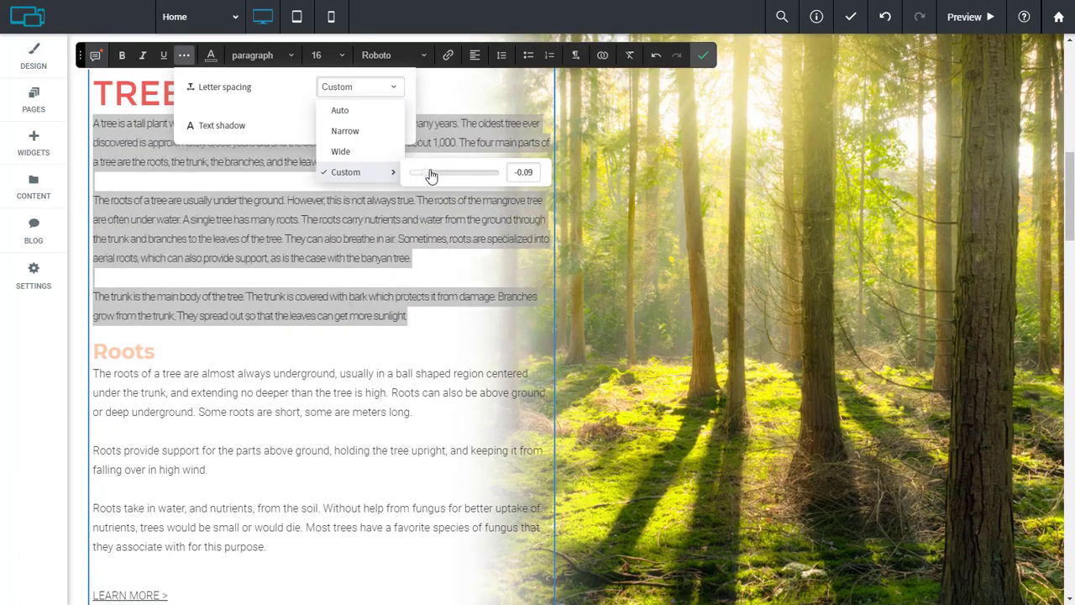
{"action": "left_click_drag", "start_coordinate": [433, 172], "coordinate": [447, 171]}
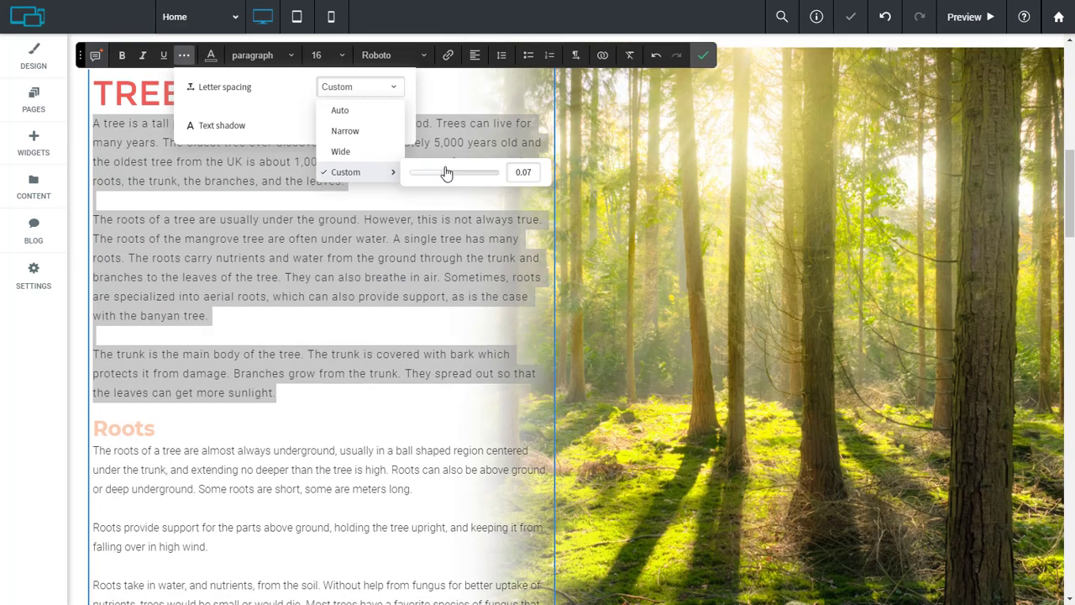
{"action": "left_click_drag", "start_coordinate": [440, 172], "coordinate": [453, 171]}
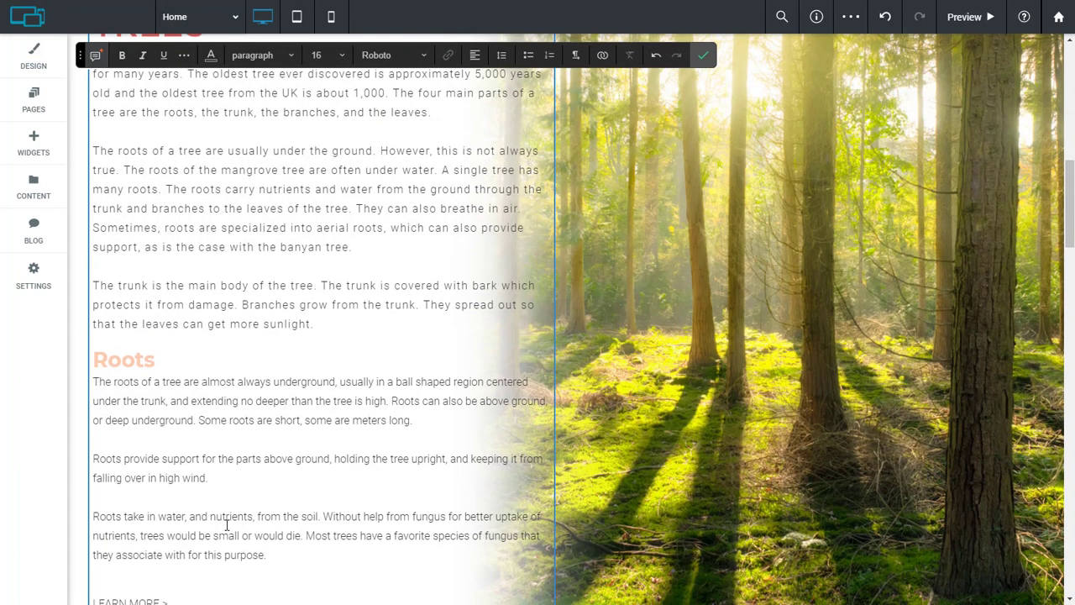
Step: Set the Roots paragraphs to custom letter spacing 0.1 and confirm the edits
{"action": "left_click_drag", "start_coordinate": [94, 381], "coordinate": [265, 555]}
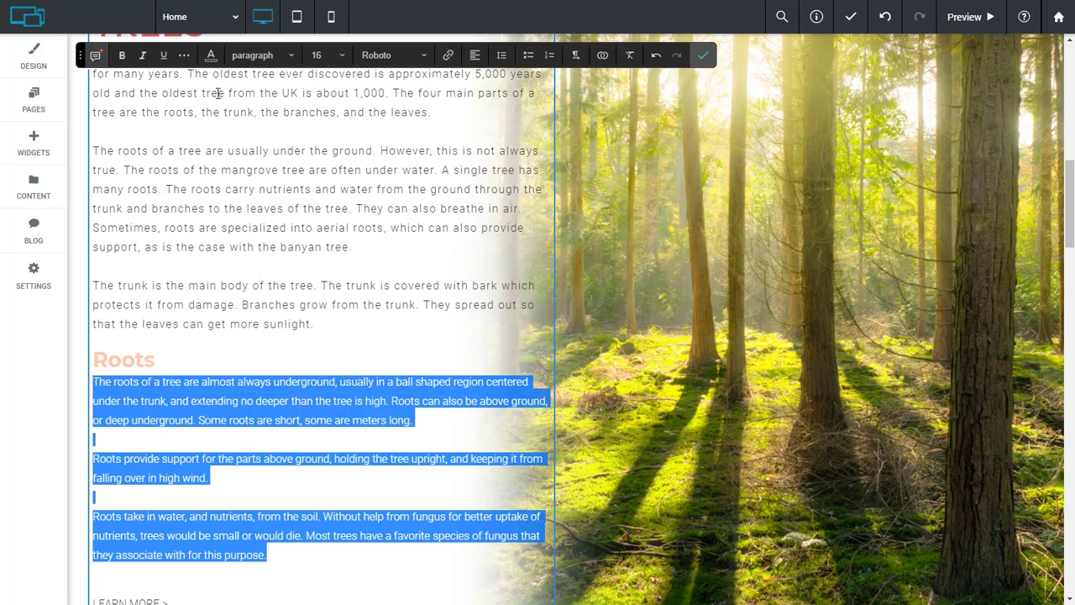
{"action": "left_click", "coordinate": [188, 54]}
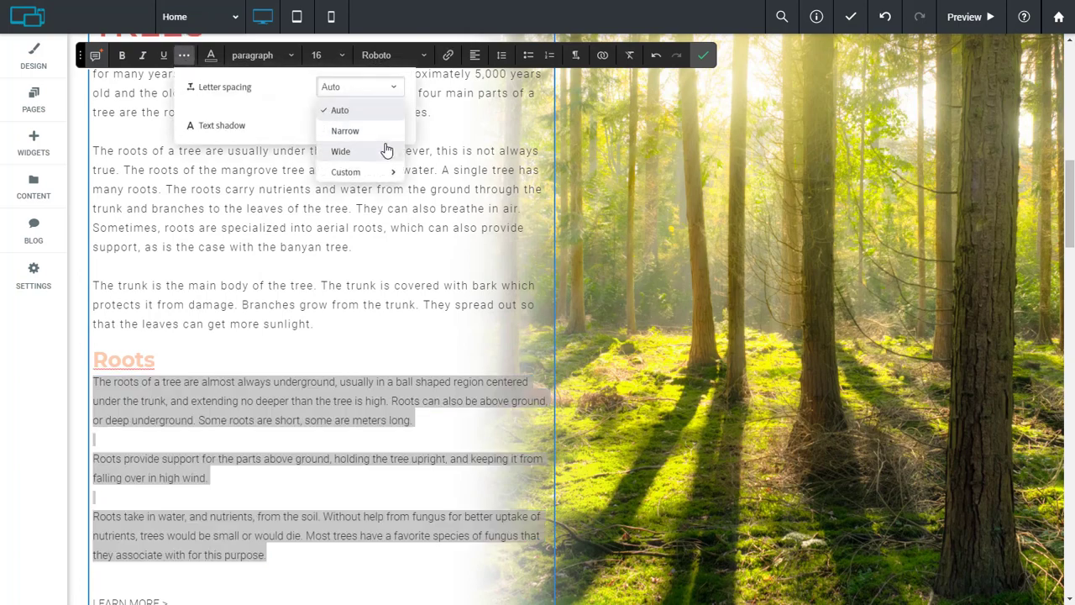
{"action": "left_click", "coordinate": [346, 172]}
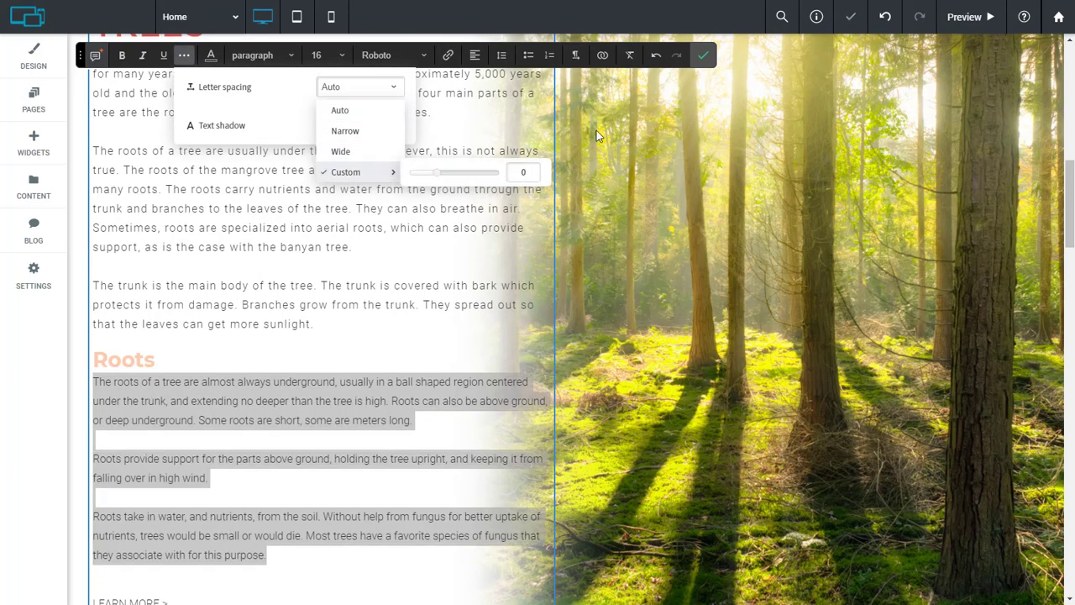
{"action": "type", "text": "0.1"}
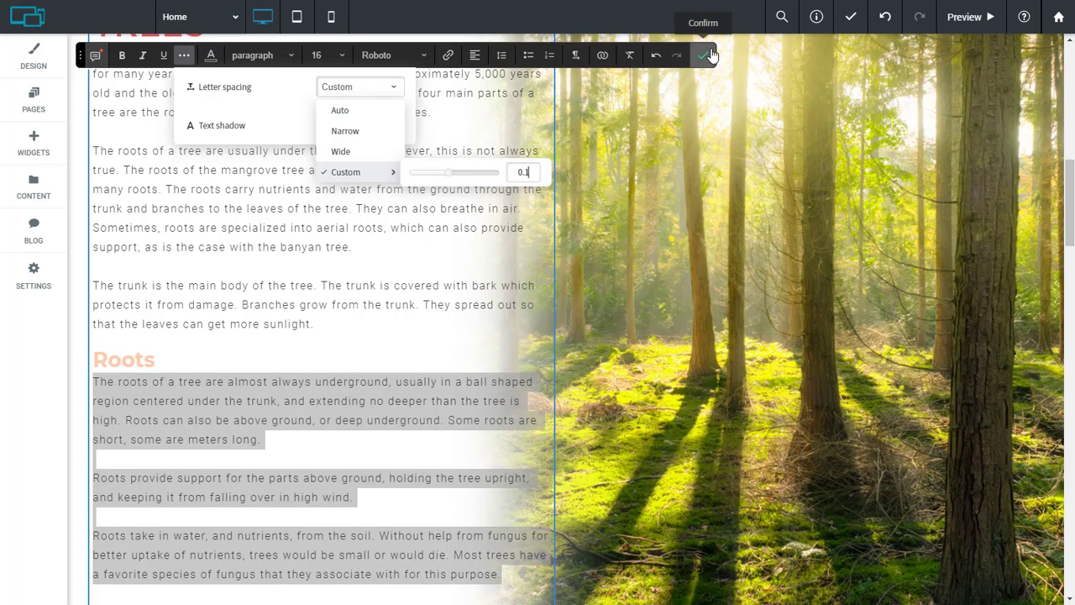
{"action": "left_click", "coordinate": [703, 54]}
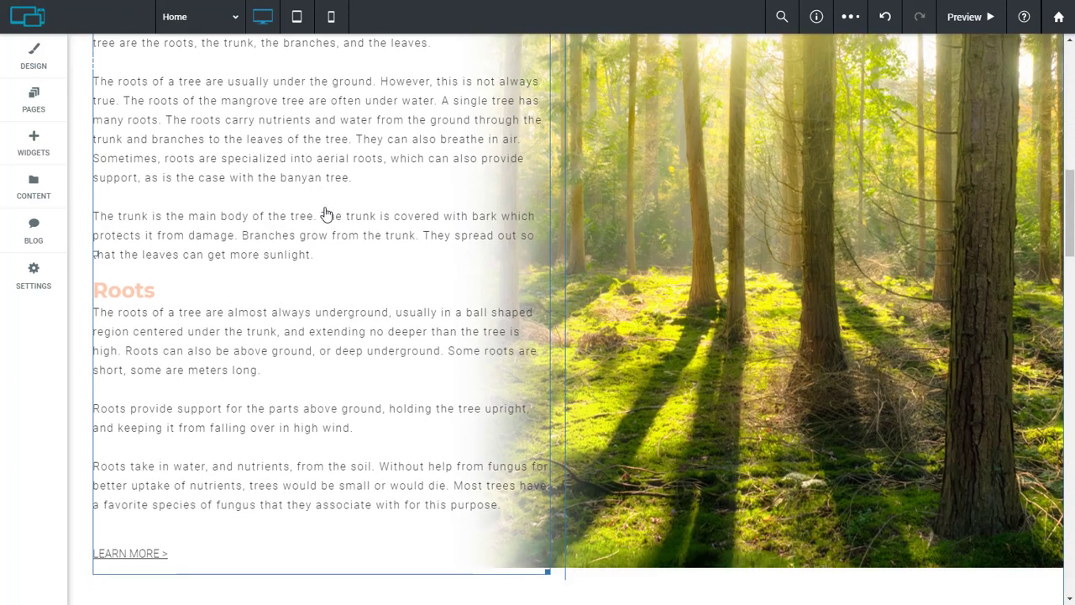
{"action": "mouse_move", "coordinate": [249, 271]}
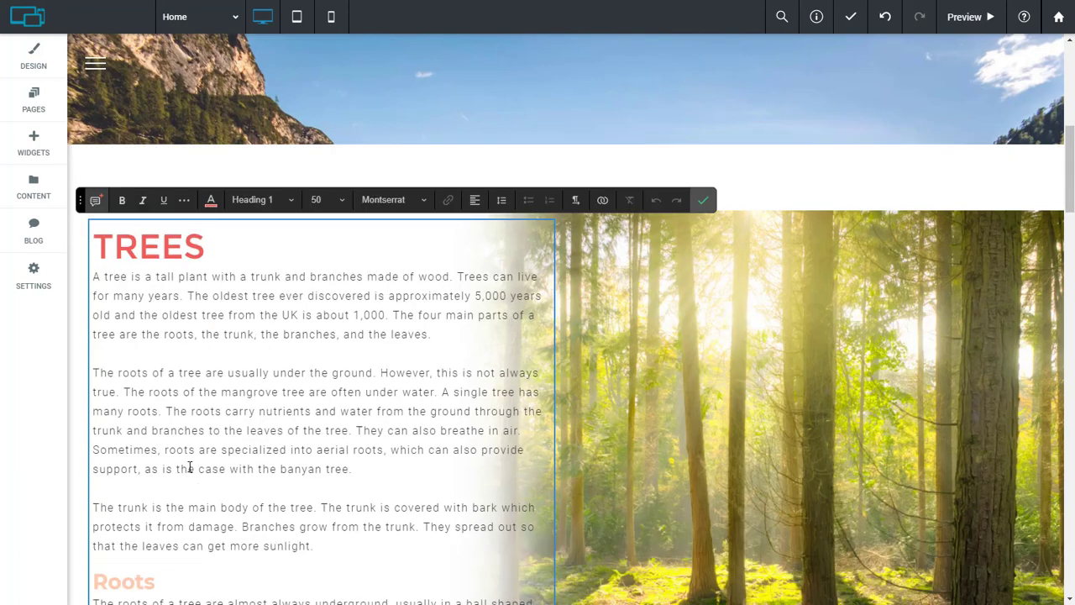
Step: Set the LEARN MORE link to Roboto's Boldest weight
{"action": "scroll", "scroll_direction": "down", "scroll_amount": 3}
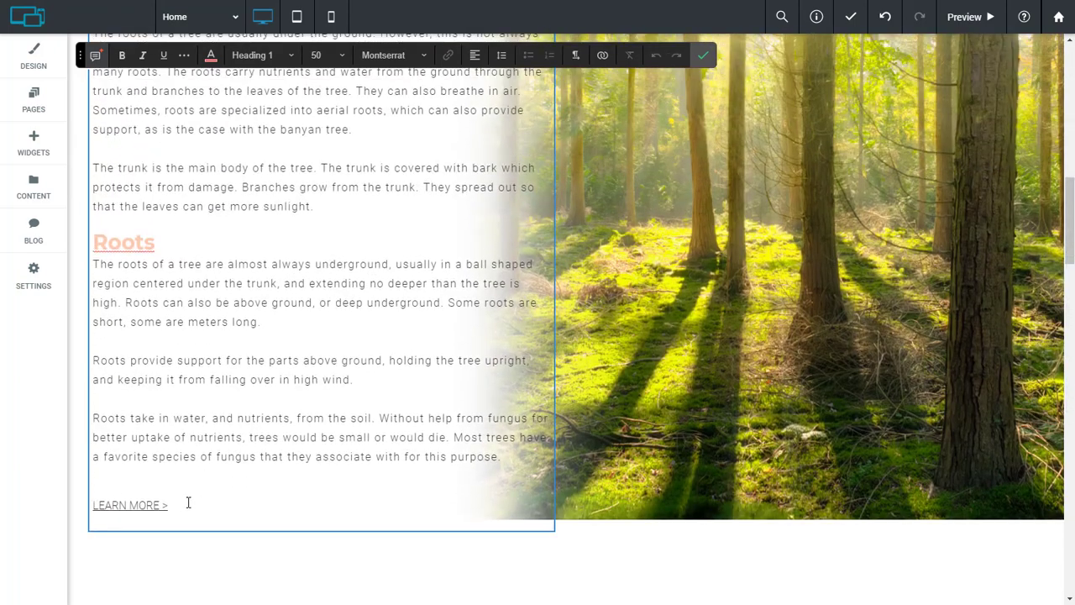
{"action": "triple_click", "coordinate": [131, 504]}
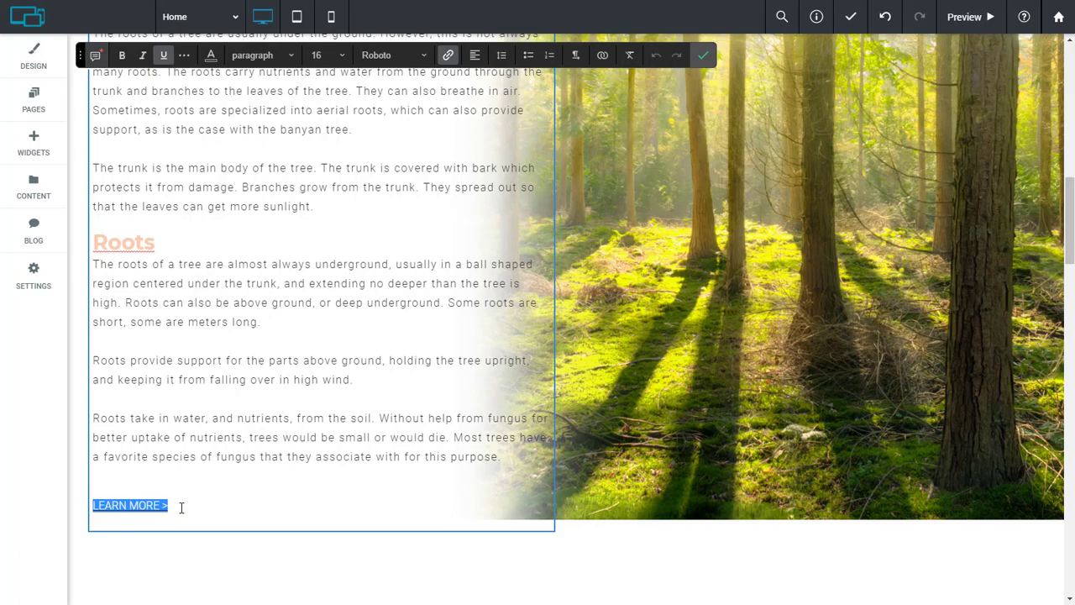
{"action": "mouse_move", "coordinate": [395, 91]}
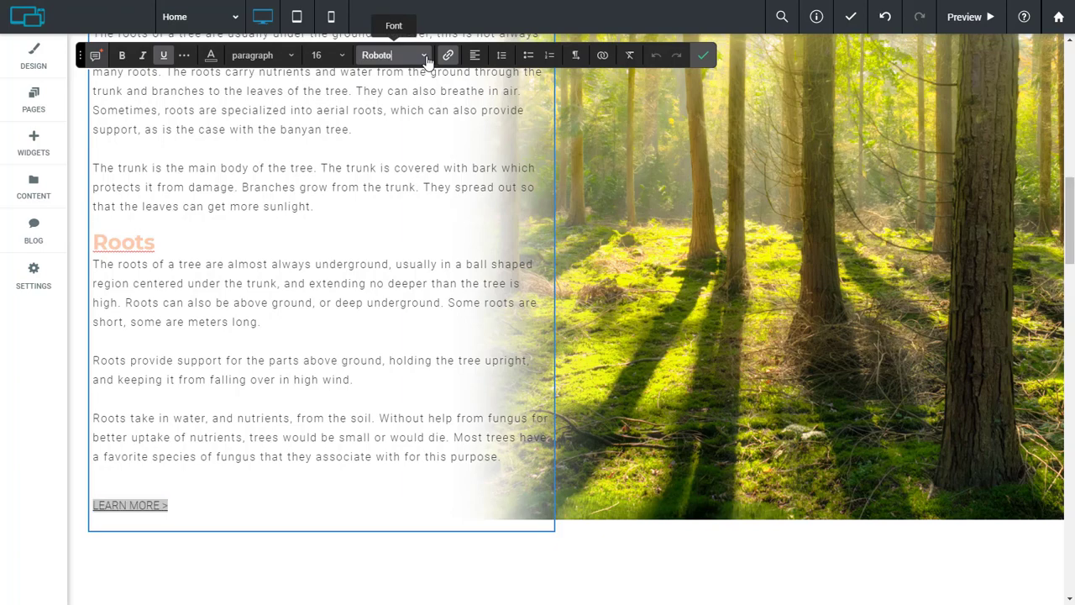
{"action": "left_click", "coordinate": [389, 54]}
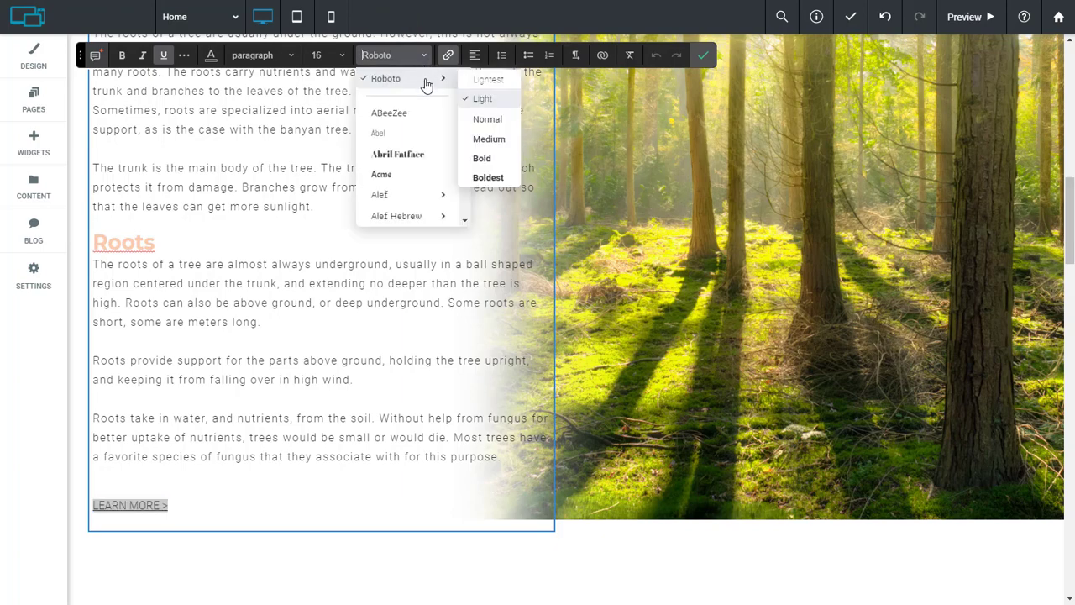
{"action": "mouse_move", "coordinate": [484, 84]}
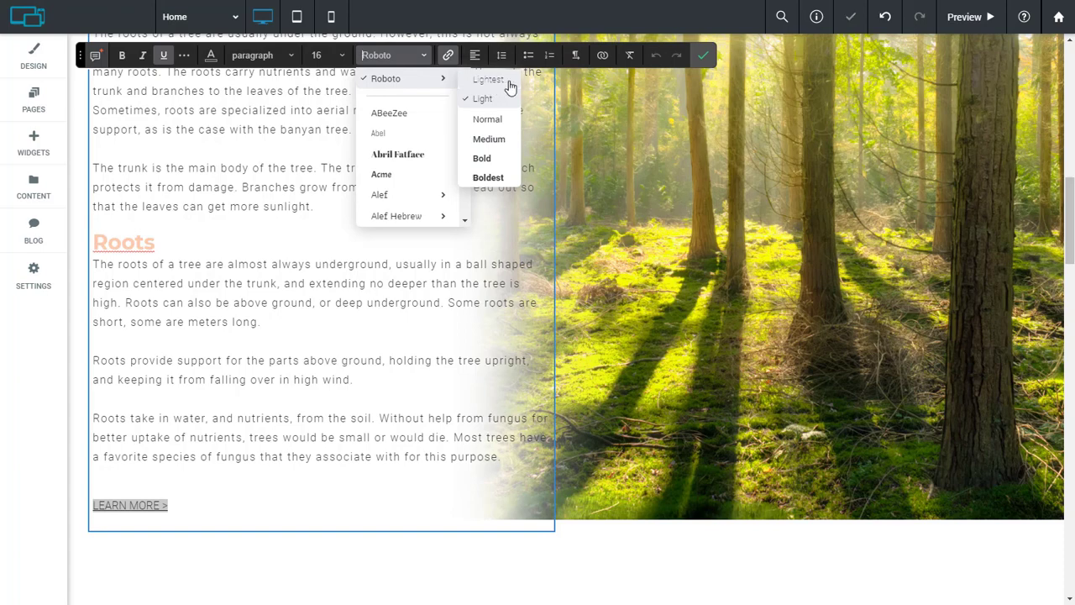
{"action": "mouse_move", "coordinate": [504, 100]}
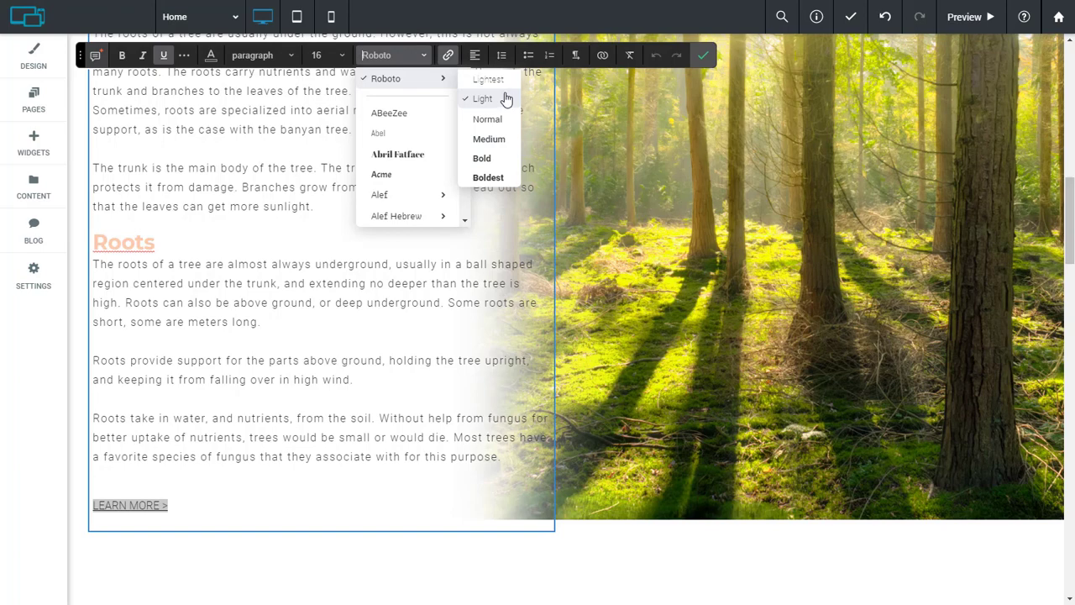
{"action": "mouse_move", "coordinate": [501, 104]}
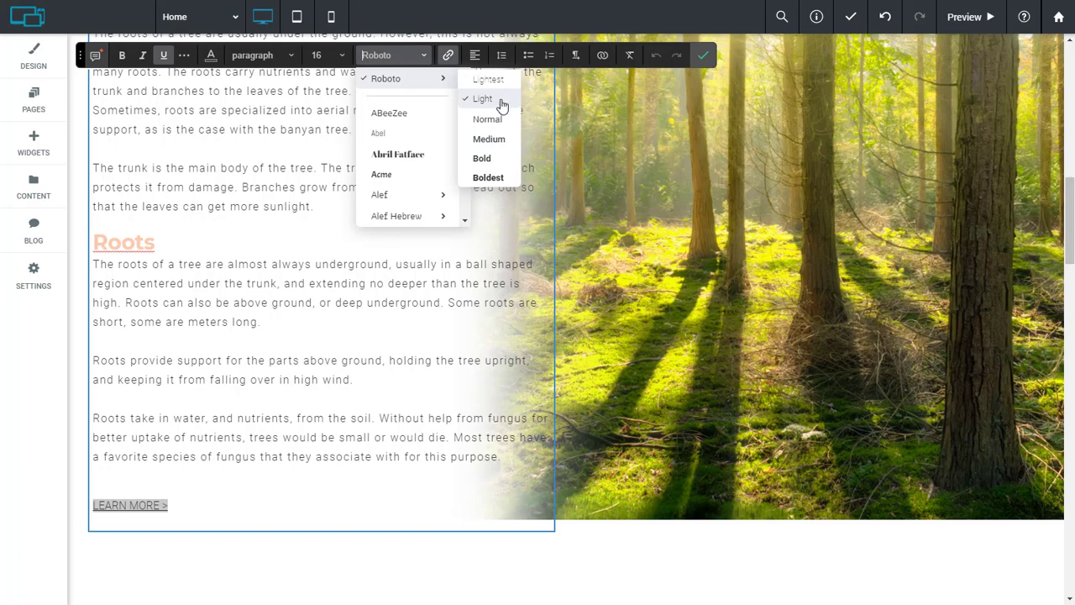
{"action": "mouse_move", "coordinate": [489, 178]}
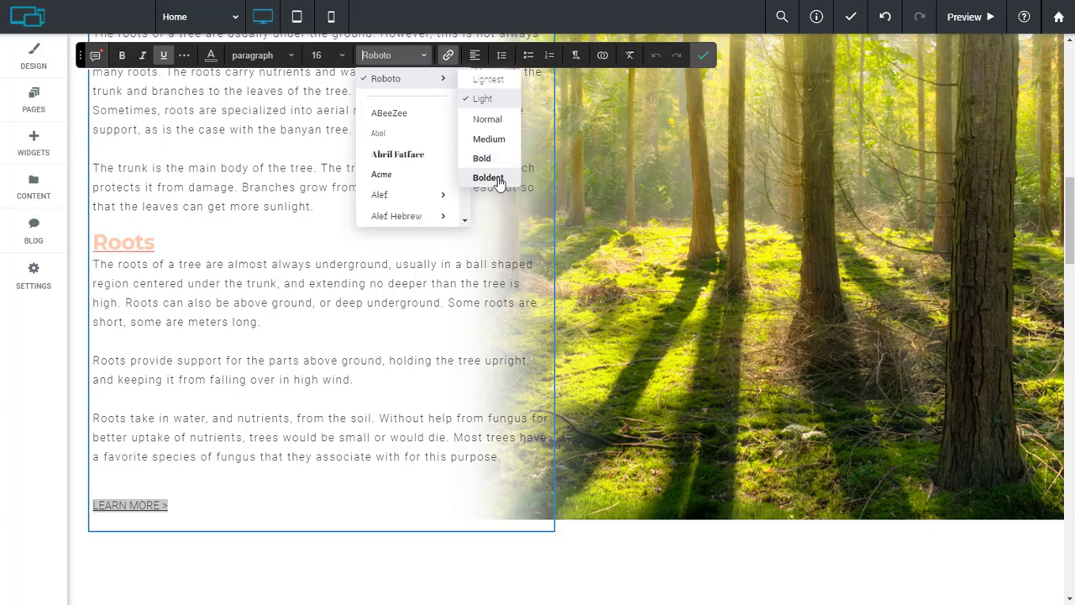
{"action": "left_click", "coordinate": [702, 54]}
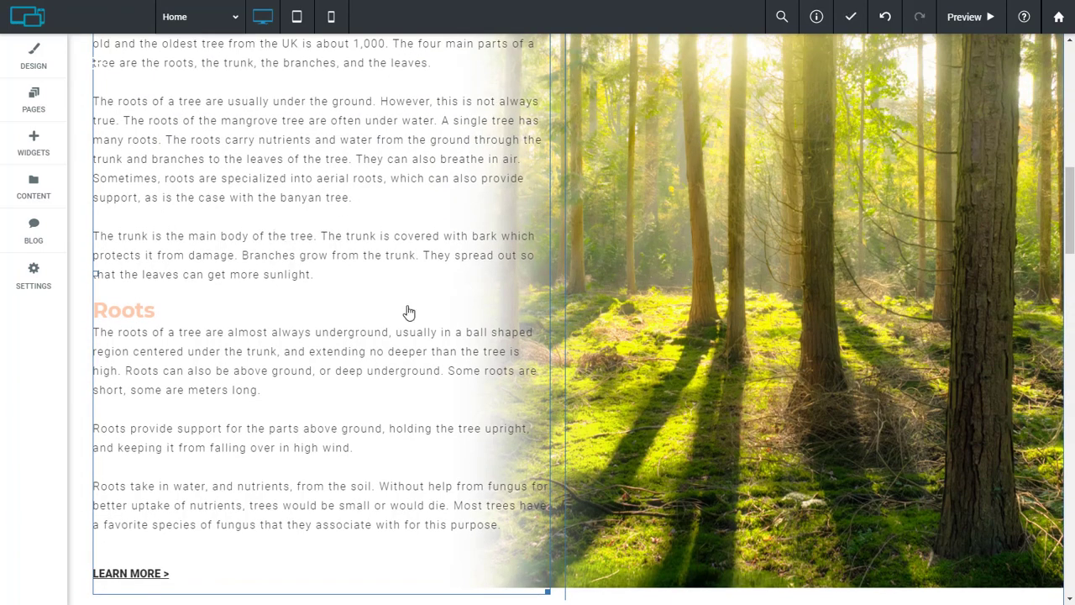
{"action": "mouse_move", "coordinate": [426, 363]}
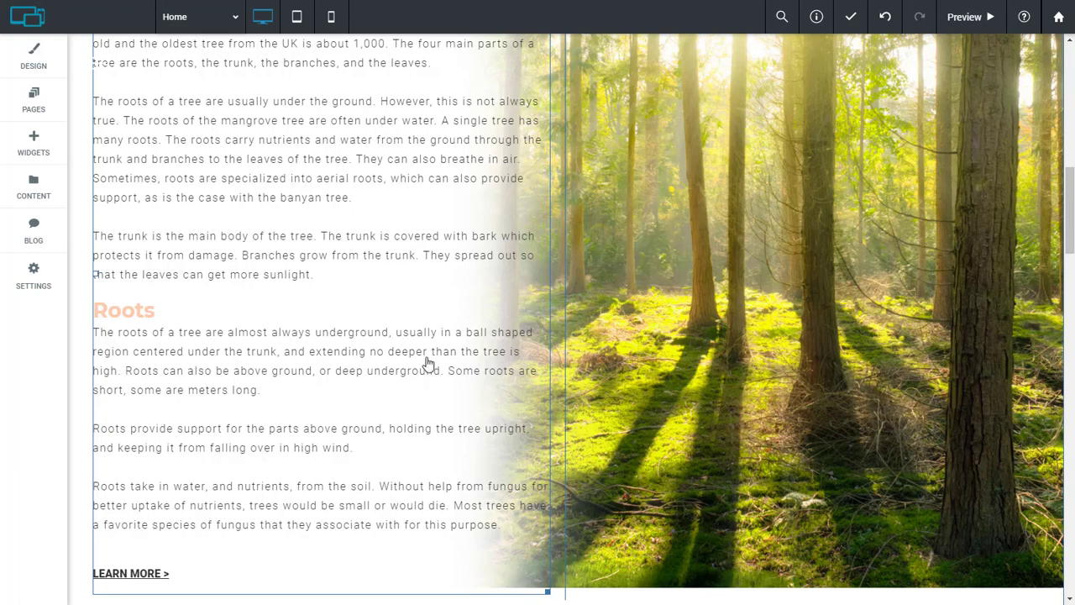
{"action": "mouse_move", "coordinate": [416, 316]}
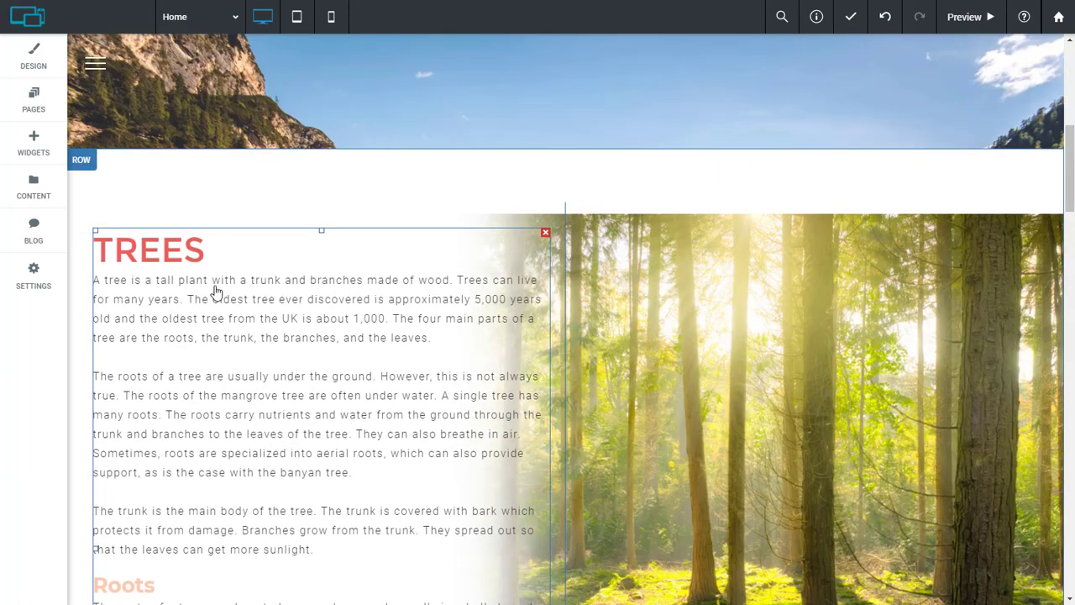
Step: Open the TREES heading's colour picker and view Saved Colors to keep its red
{"action": "double_click", "coordinate": [147, 249]}
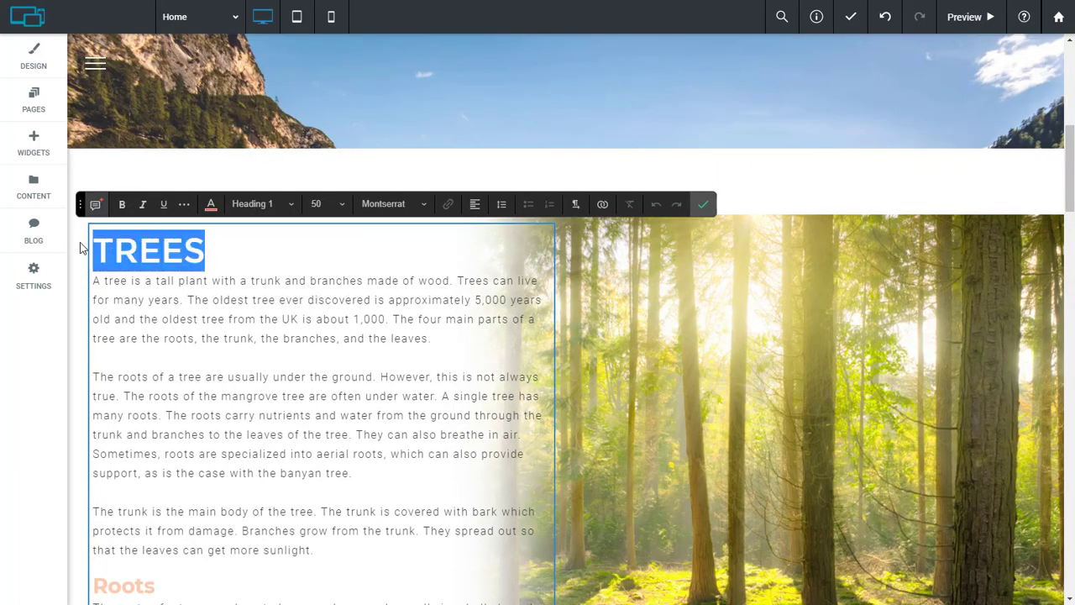
{"action": "mouse_move", "coordinate": [212, 205]}
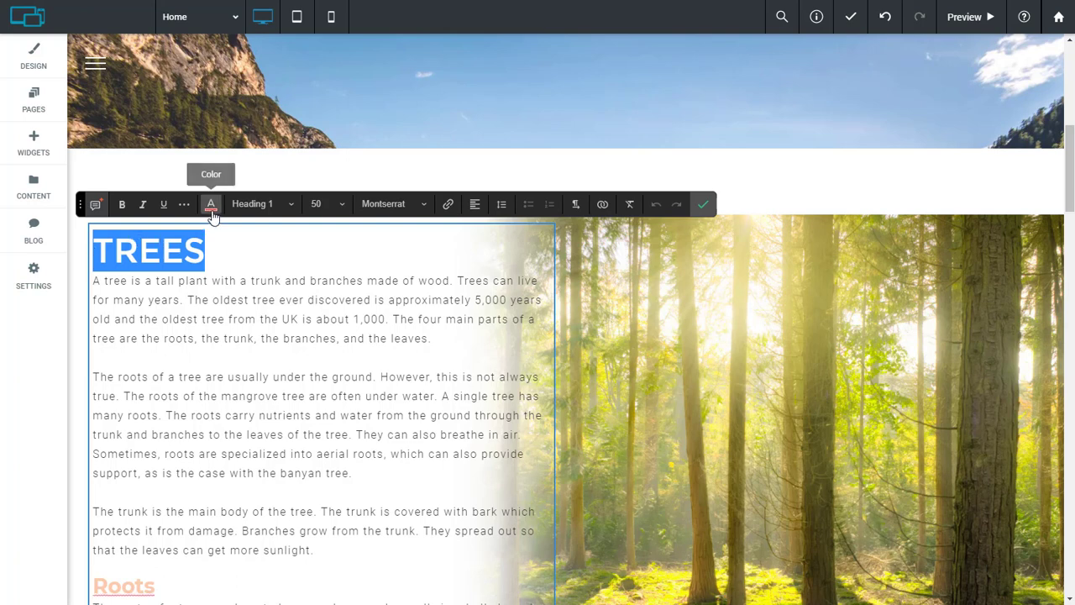
{"action": "left_click", "coordinate": [211, 205]}
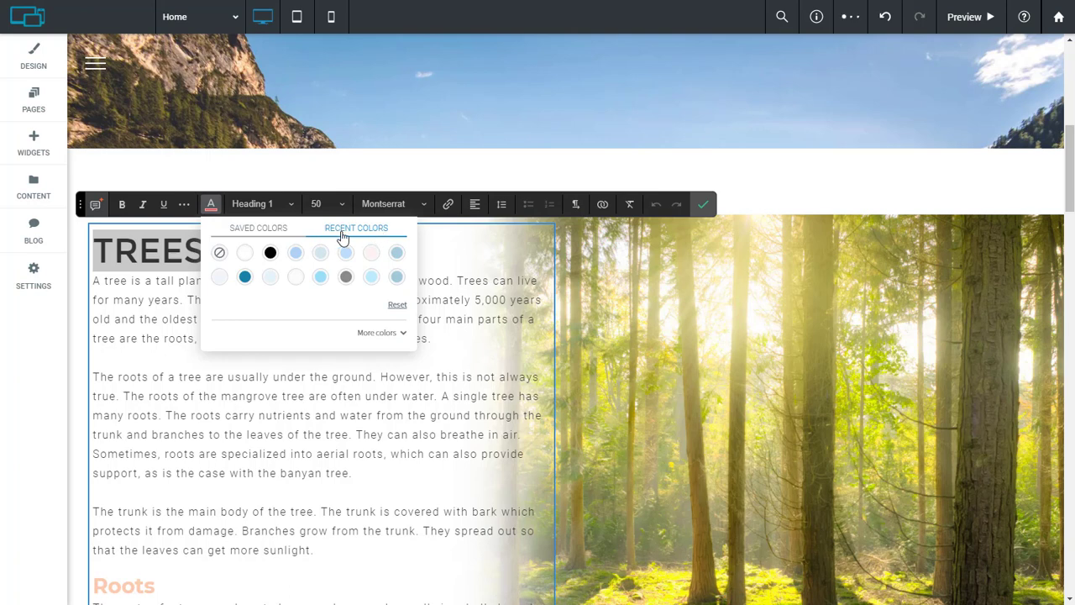
{"action": "mouse_move", "coordinate": [346, 232]}
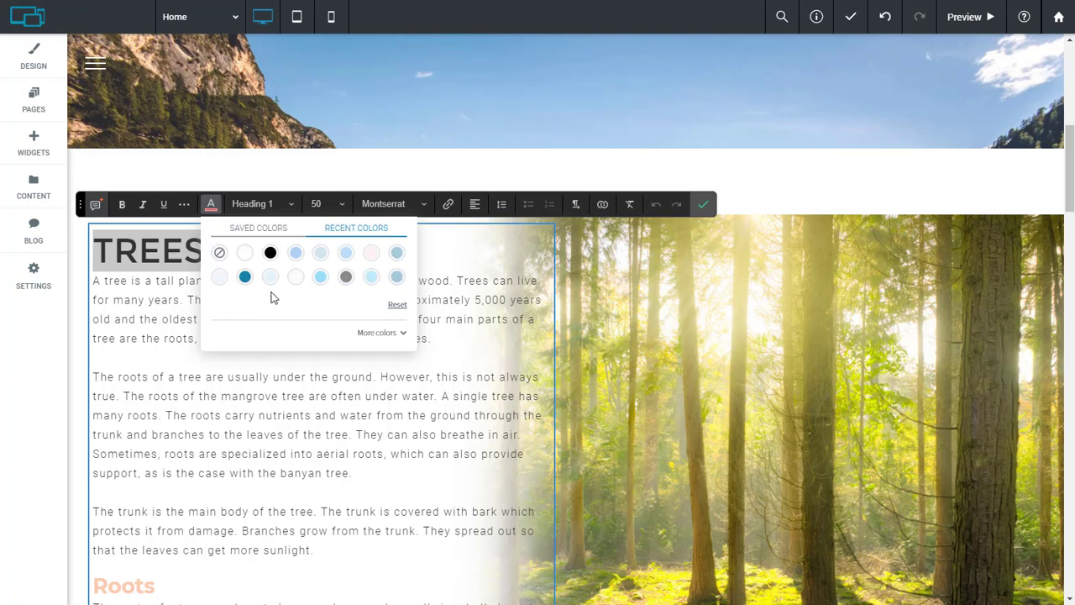
{"action": "mouse_move", "coordinate": [388, 336]}
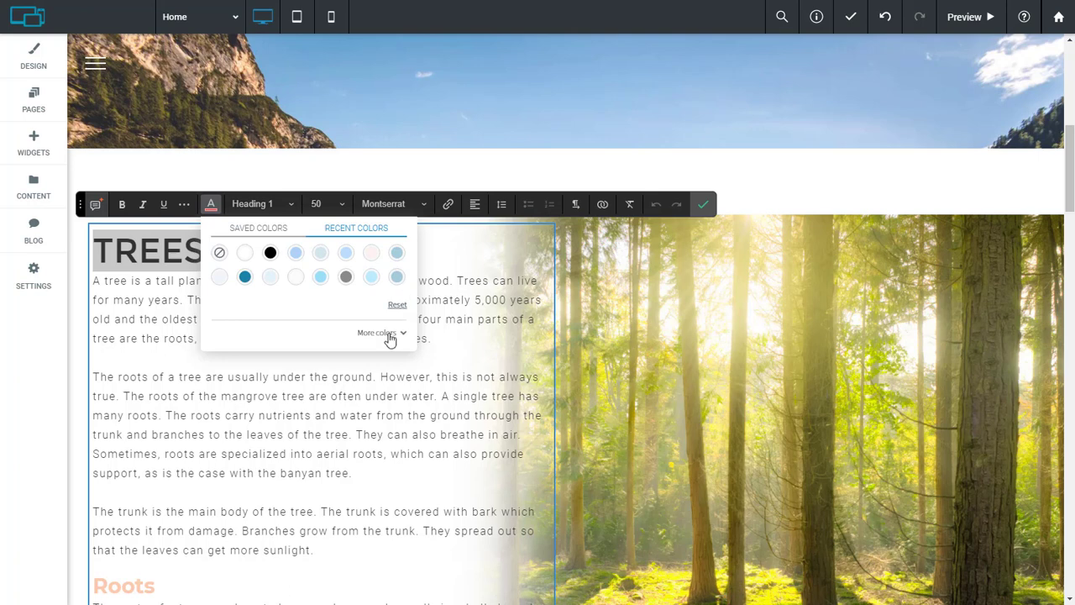
{"action": "left_click", "coordinate": [377, 332]}
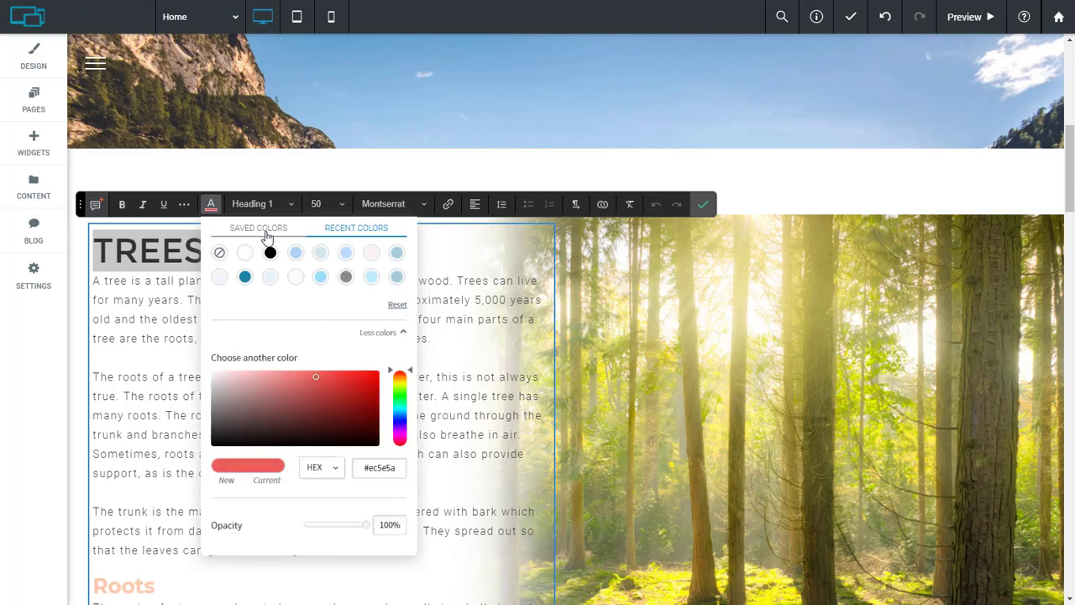
{"action": "left_click", "coordinate": [258, 229]}
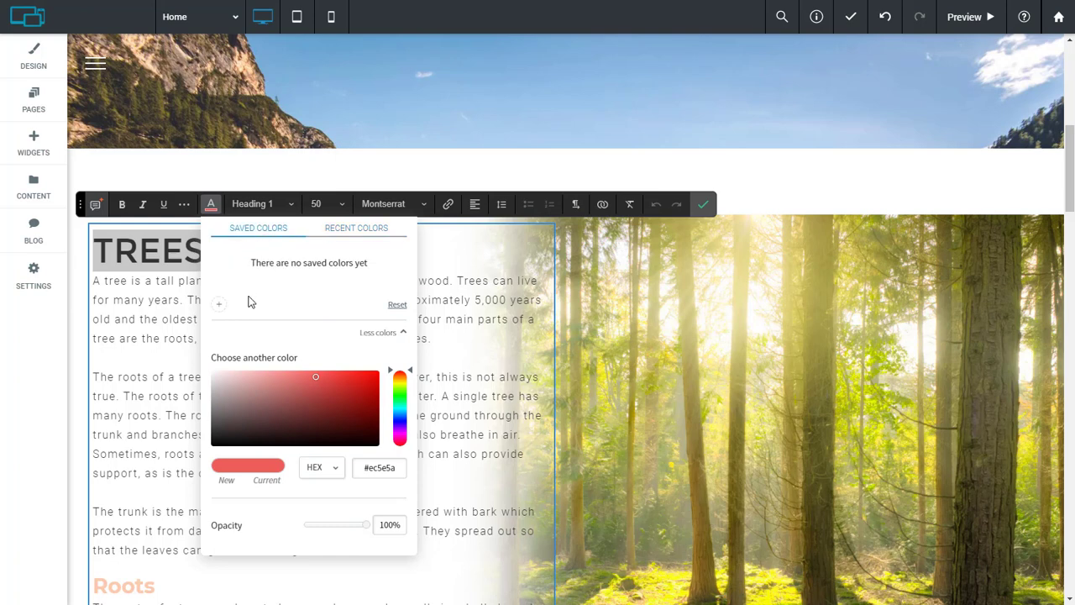
{"action": "mouse_move", "coordinate": [218, 306]}
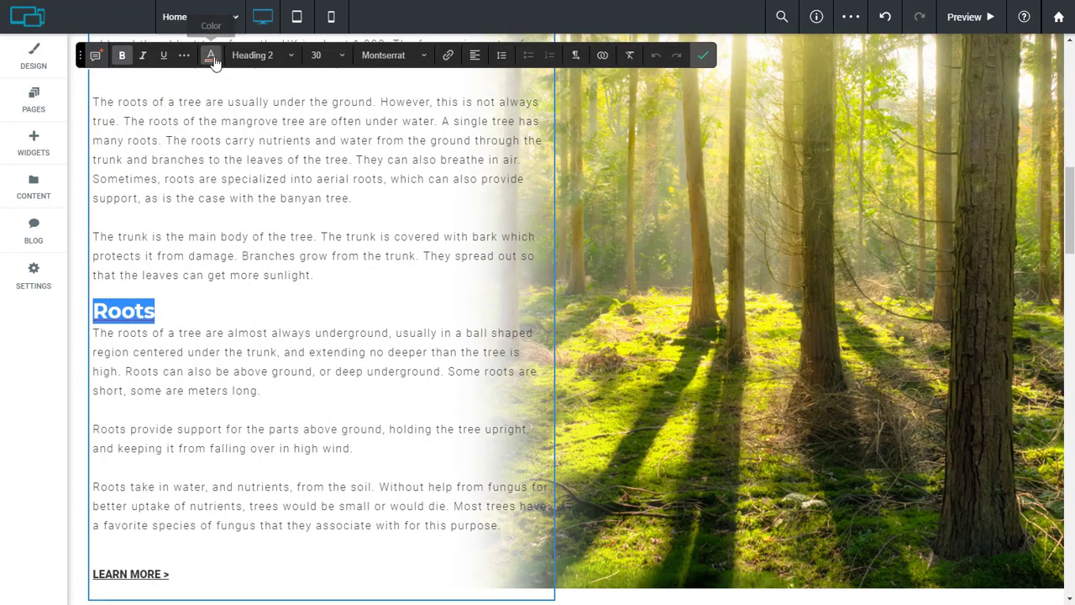
Step: Pick a yellow hue in the Roots colour picker and add it to Saved Colors
{"action": "left_click", "coordinate": [205, 55]}
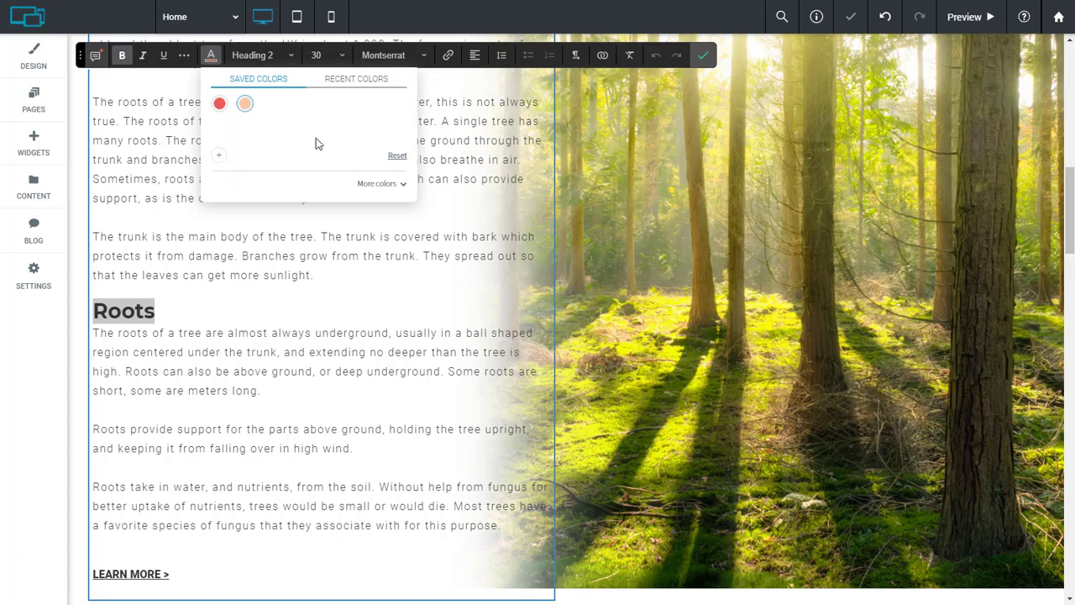
{"action": "left_click", "coordinate": [376, 183]}
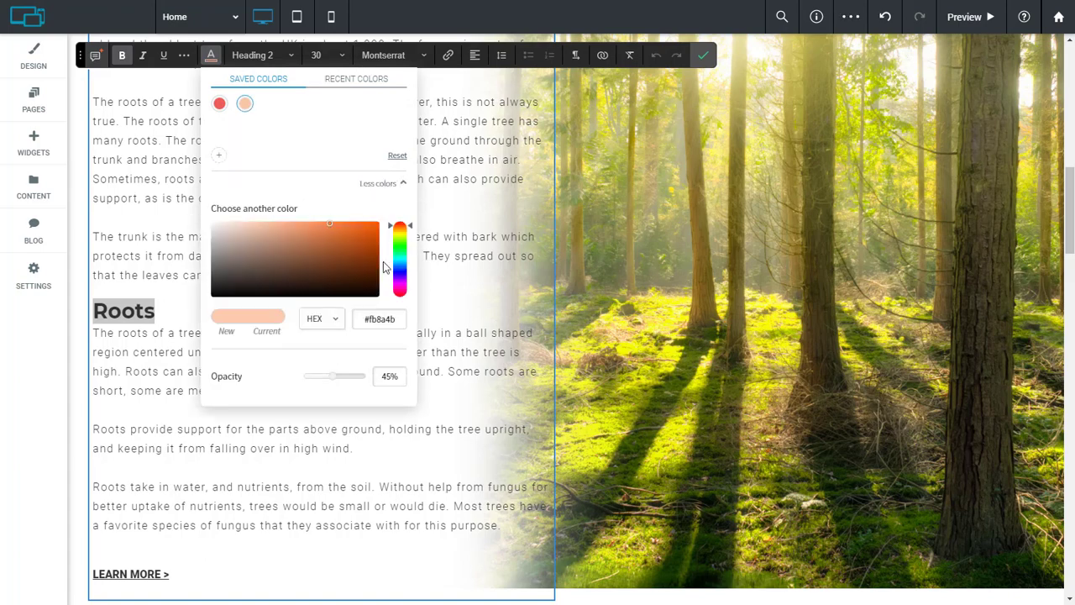
{"action": "left_click", "coordinate": [400, 246]}
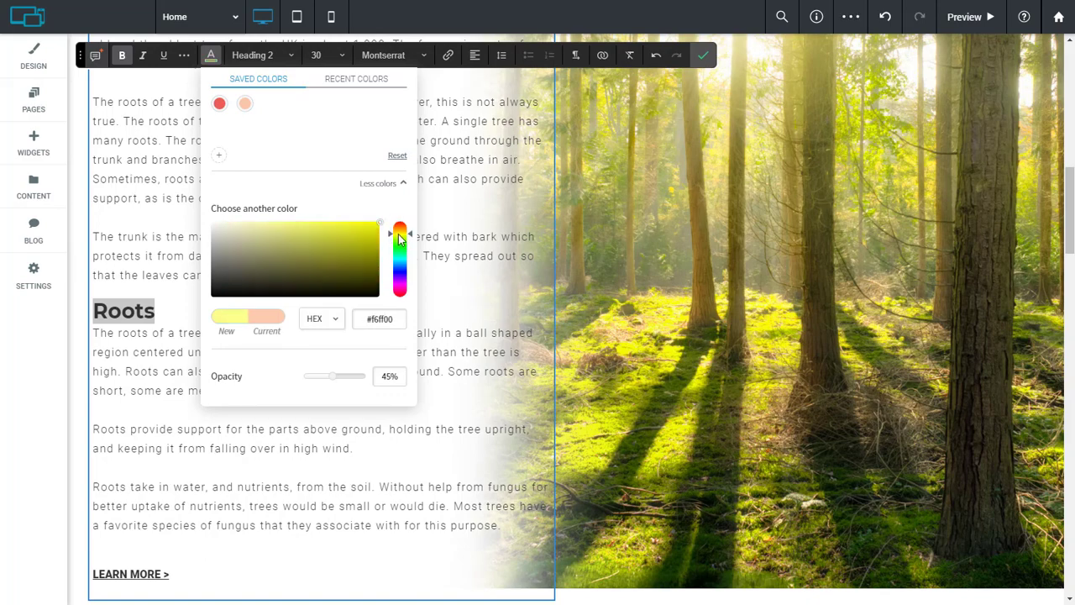
{"action": "mouse_move", "coordinate": [220, 158]}
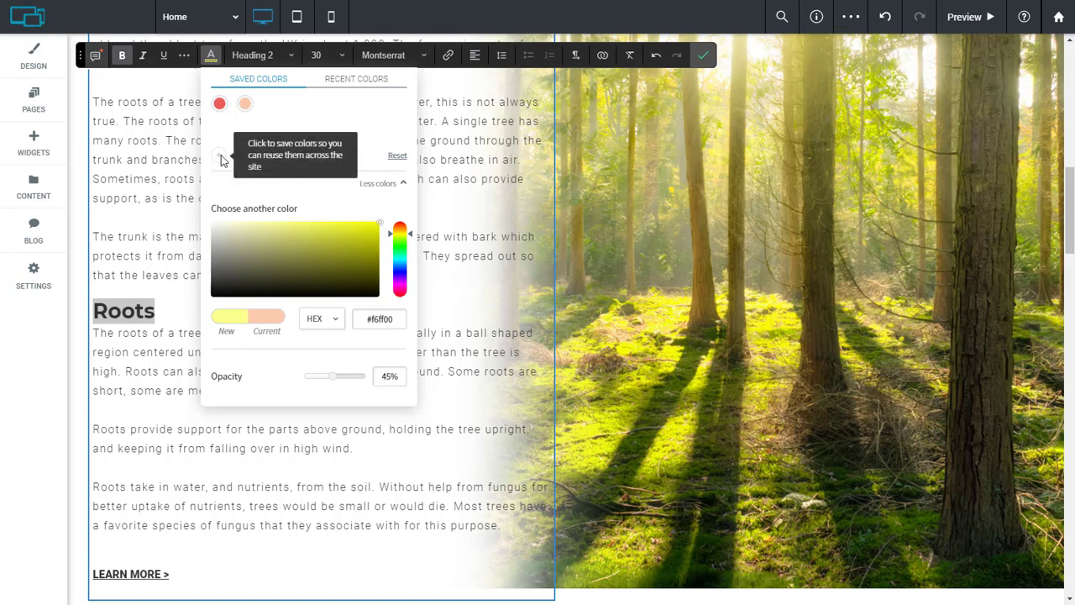
{"action": "left_click", "coordinate": [218, 155]}
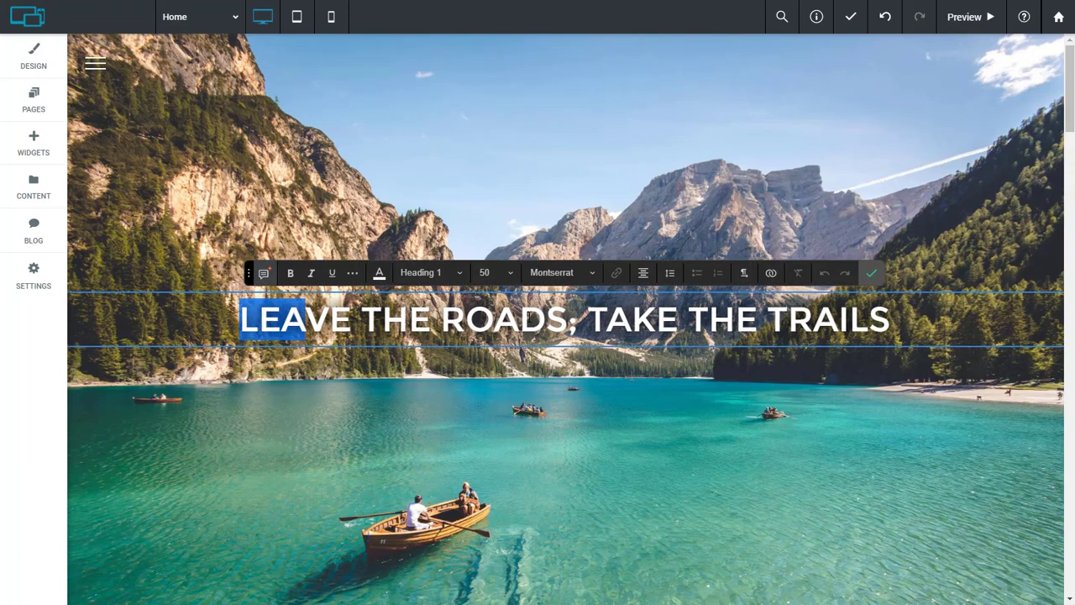
Step: Apply a translucent peach colour to the hero heading and reselect LEAVE
{"action": "left_click", "coordinate": [379, 272]}
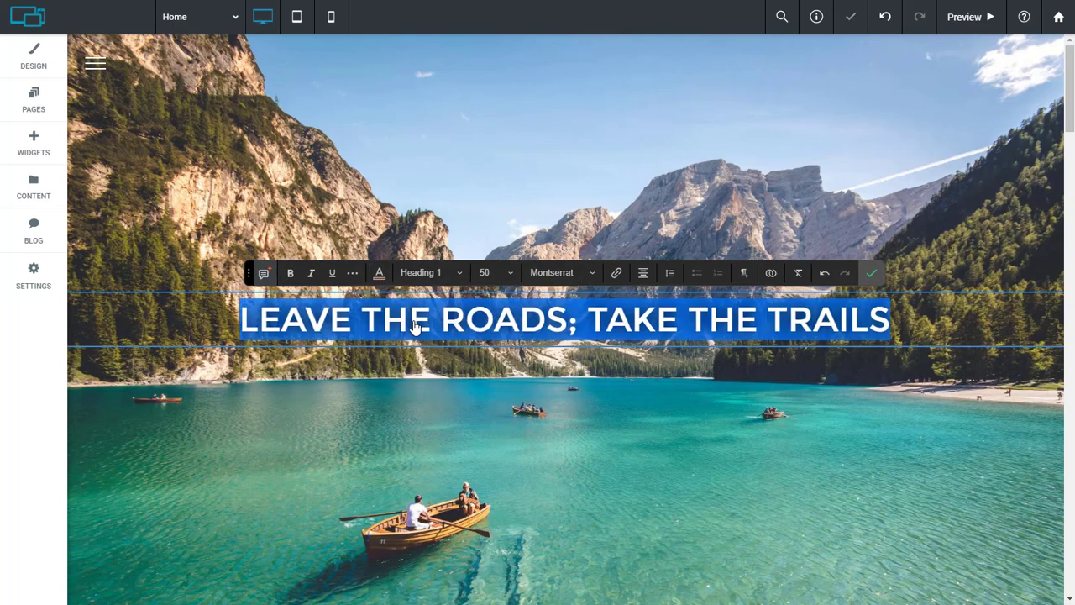
{"action": "left_click", "coordinate": [933, 355]}
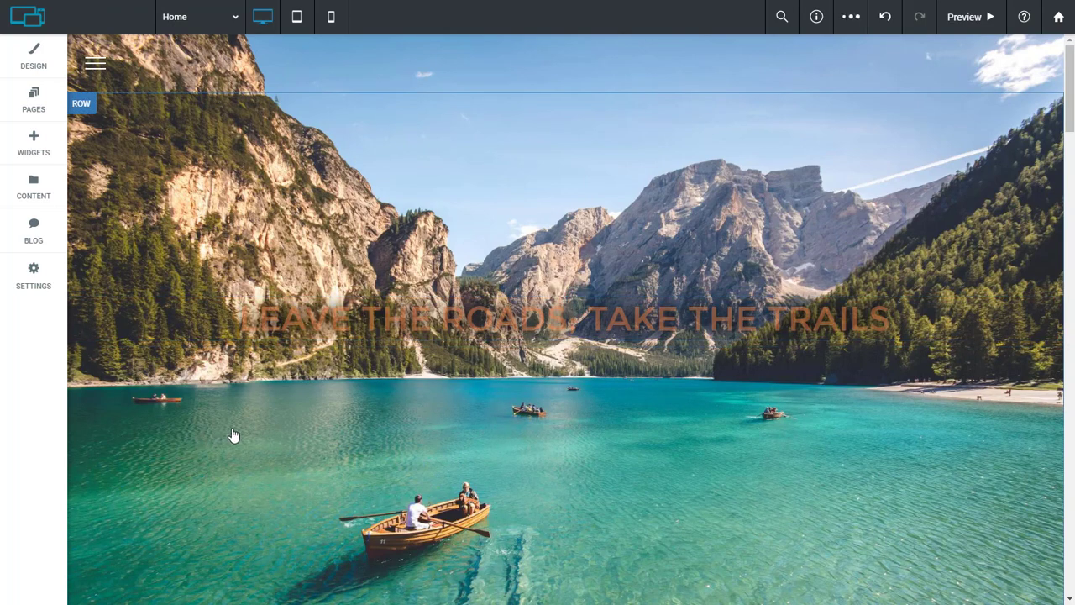
{"action": "double_click", "coordinate": [286, 320]}
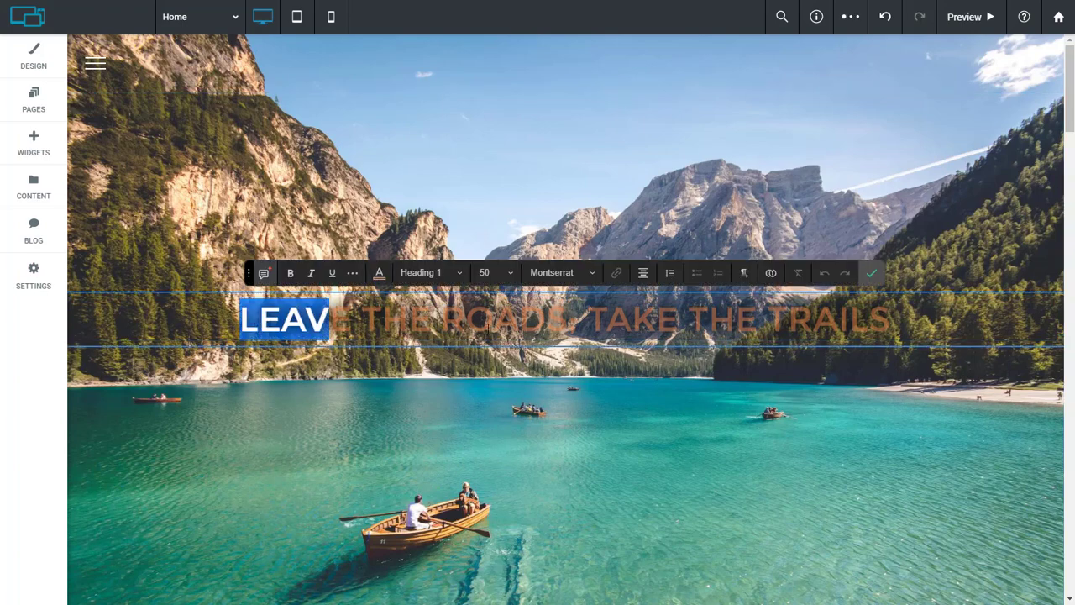
Step: Reopen the heading's colour picker and show Recent Colors
{"action": "left_click", "coordinate": [379, 272]}
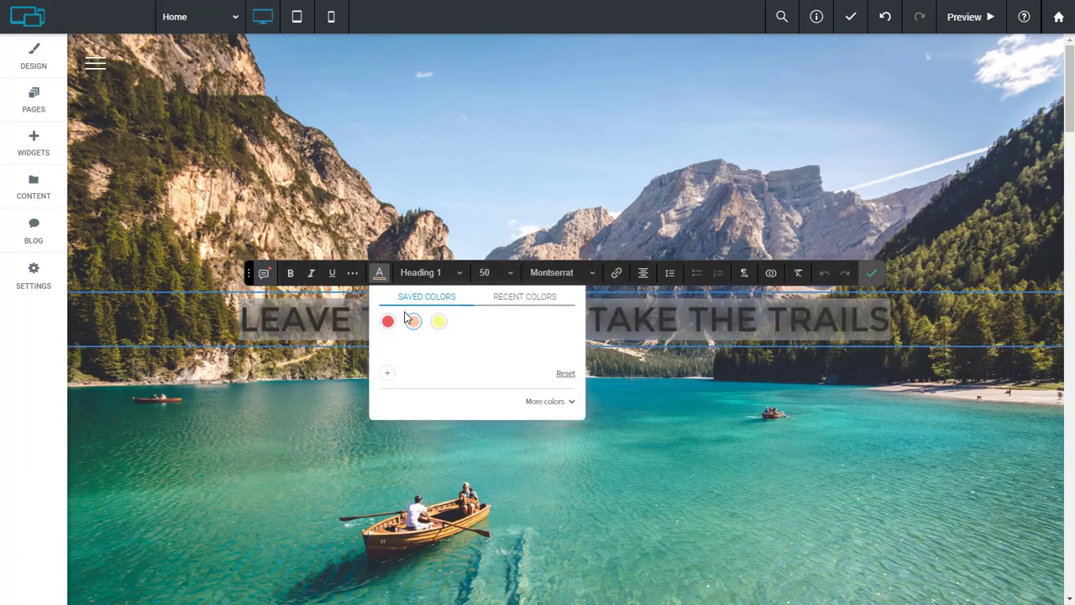
{"action": "left_click", "coordinate": [547, 400]}
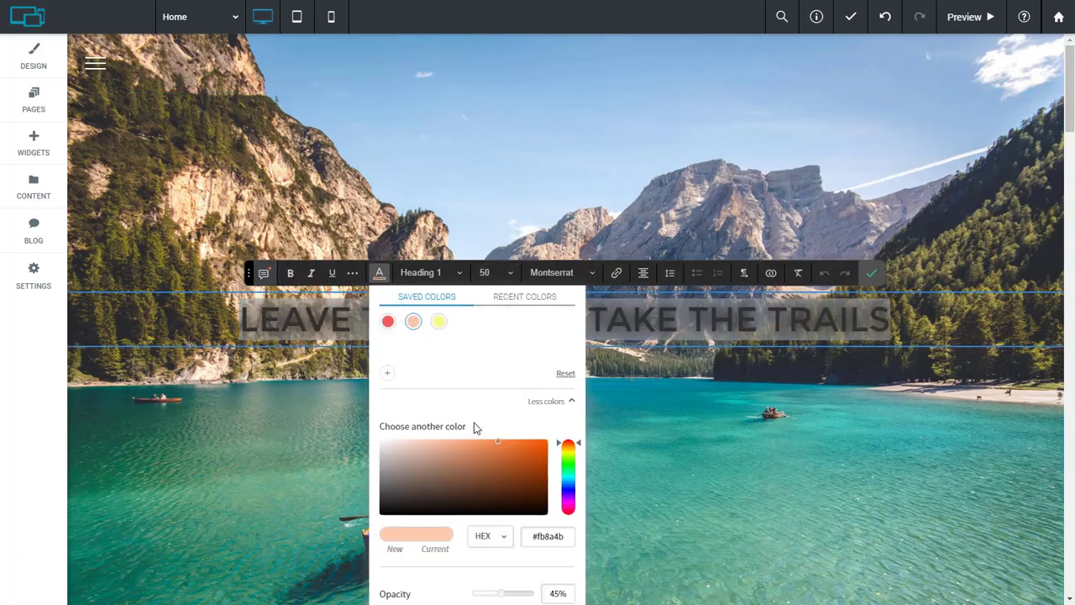
{"action": "left_click", "coordinate": [524, 295]}
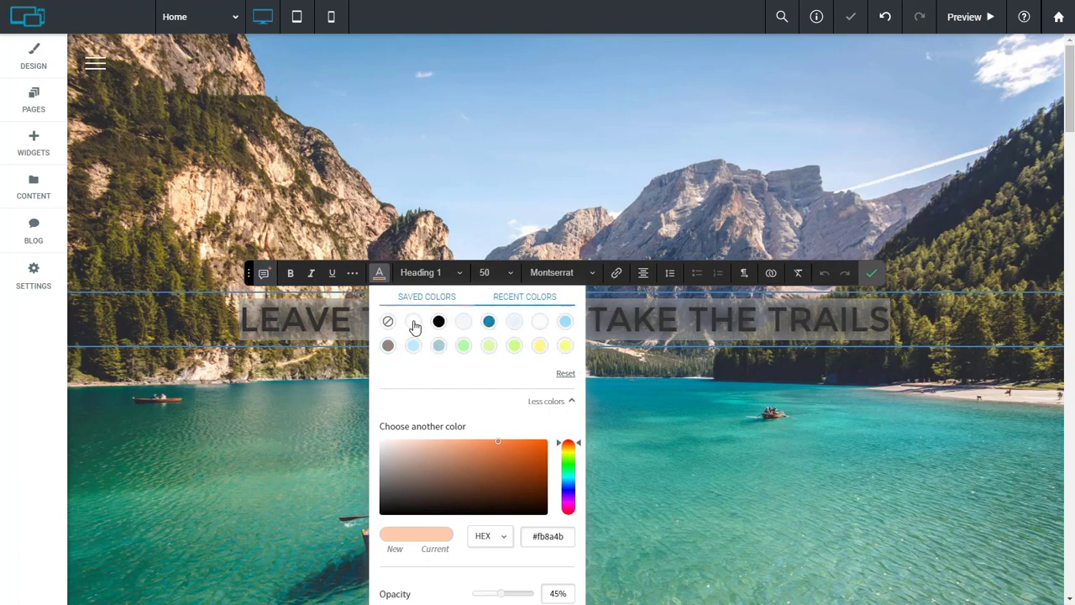